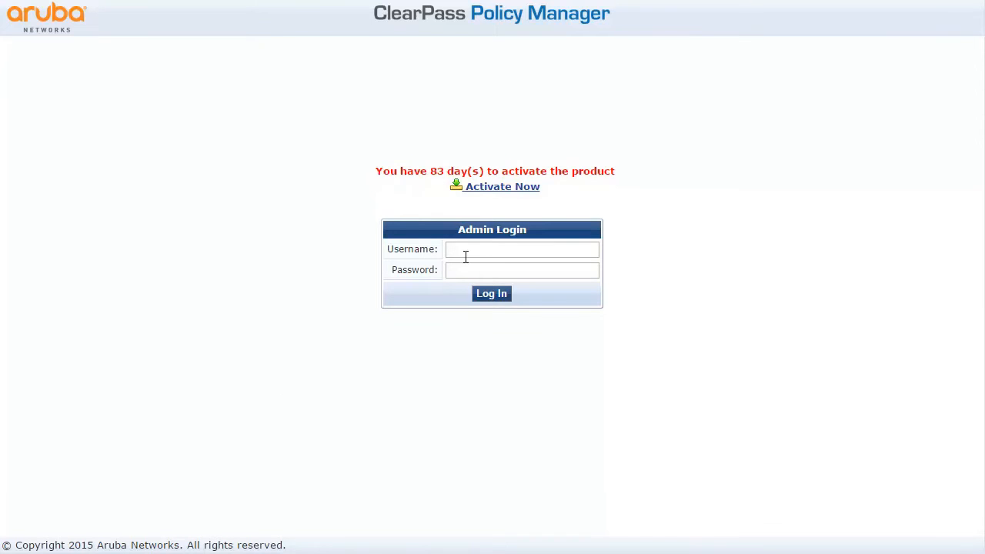
Log in to ClearPass as admin and open Configuration > Services.
{"action": "left_click", "coordinate": [522, 248]}
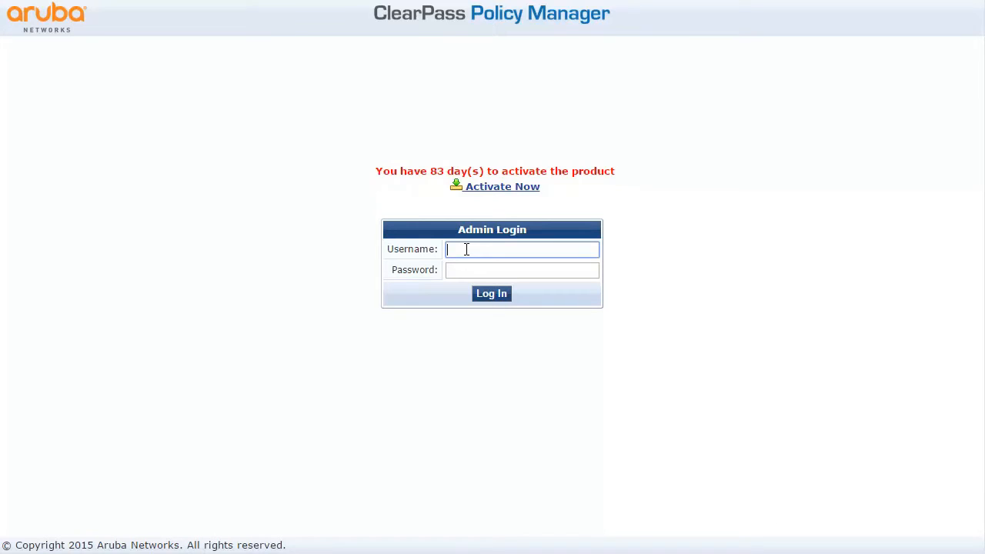
{"action": "type", "text": "admin"}
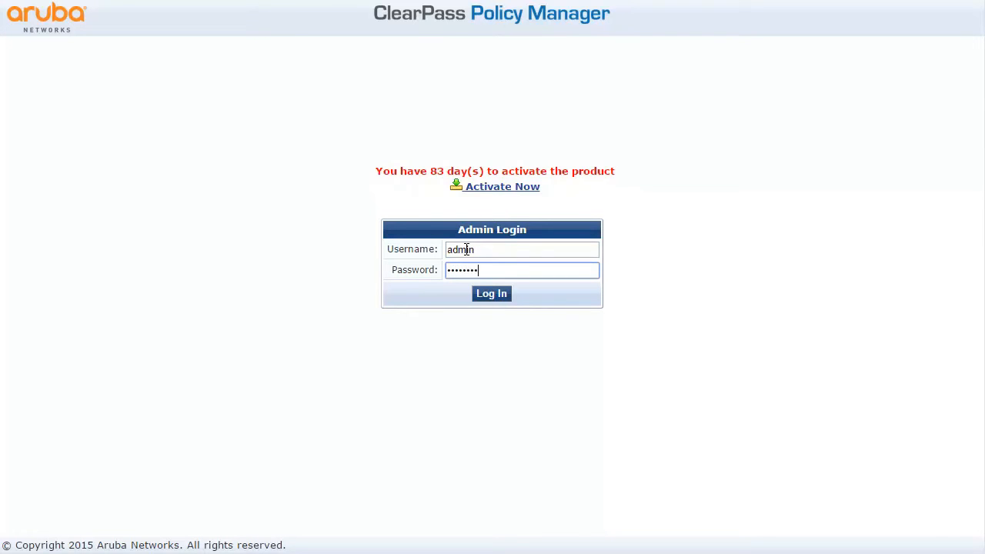
{"action": "left_click", "coordinate": [492, 294]}
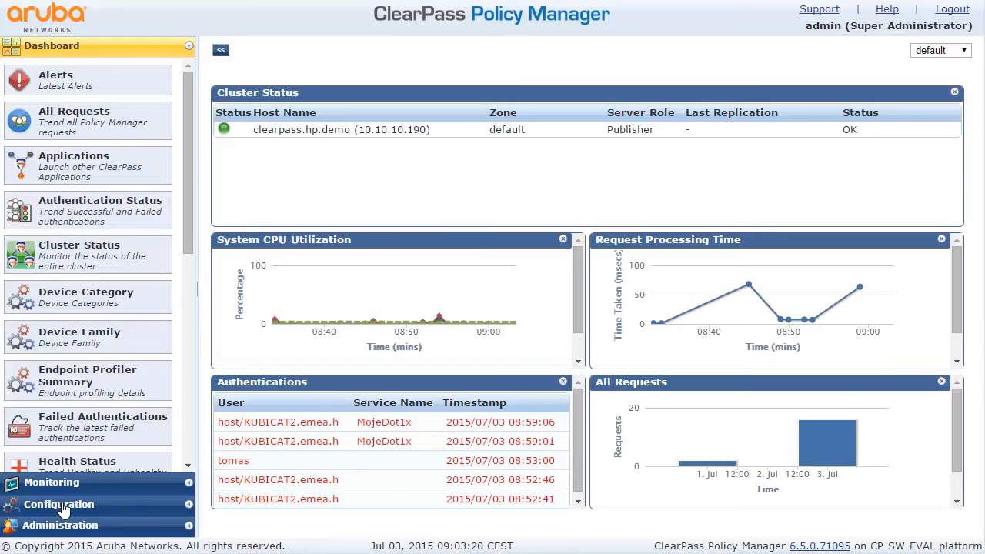
{"action": "left_click", "coordinate": [58, 504]}
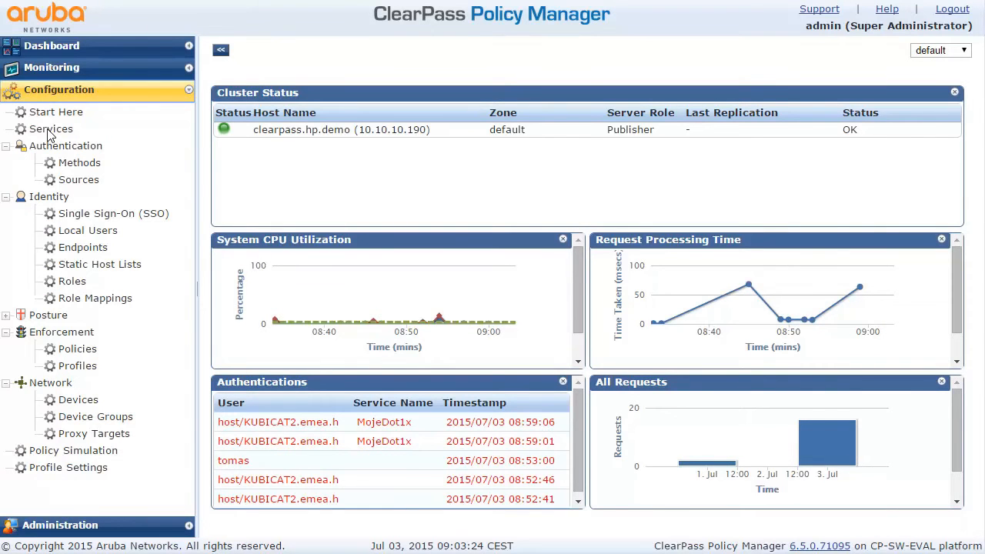
{"action": "left_click", "coordinate": [51, 129]}
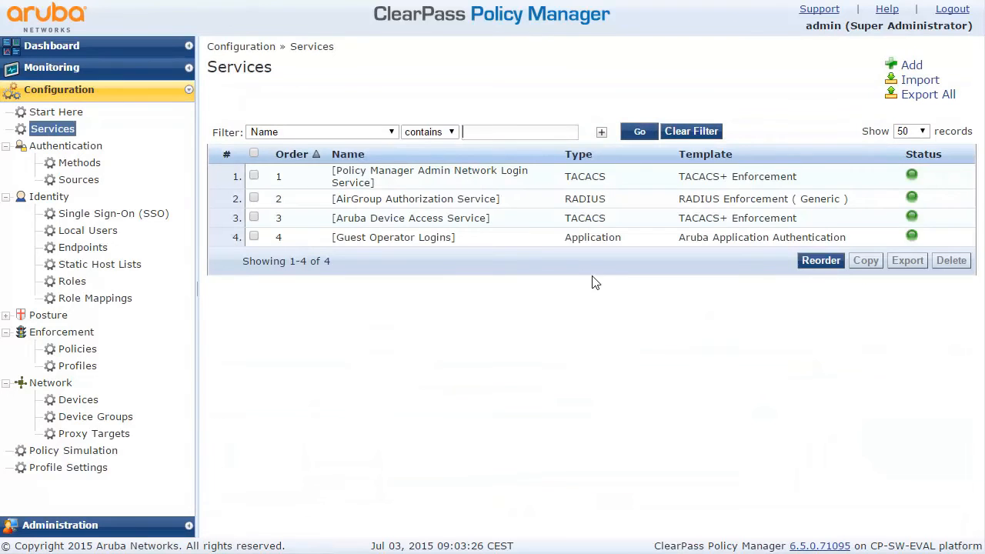
Add a new Aruba 802.1X Wireless service named MojeDot1x.
{"action": "left_click", "coordinate": [911, 65]}
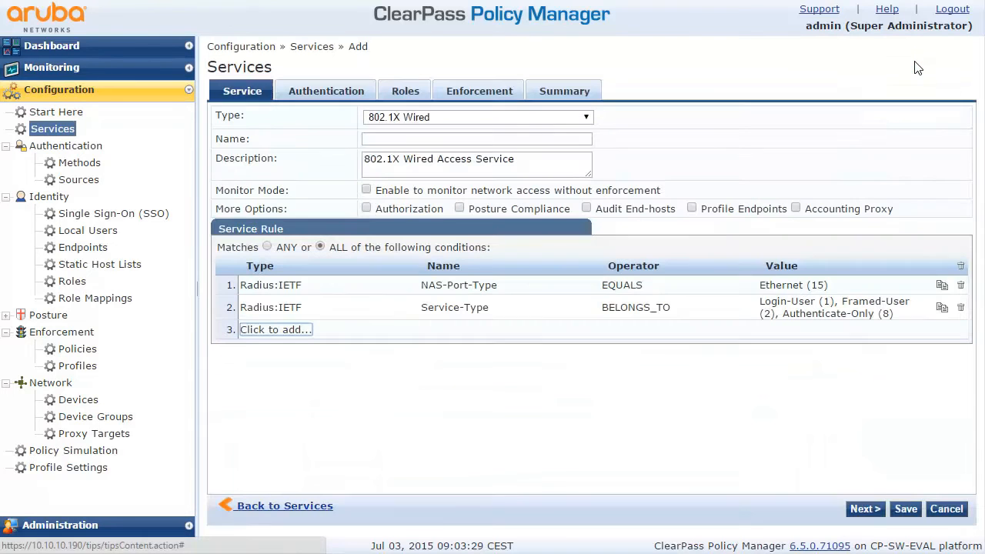
{"action": "left_click", "coordinate": [477, 117]}
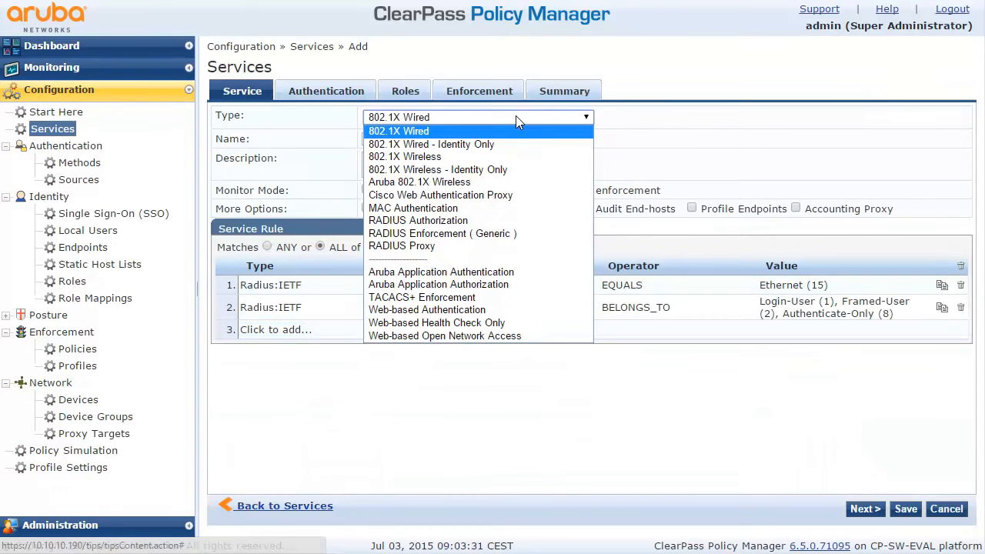
{"action": "mouse_move", "coordinate": [515, 182]}
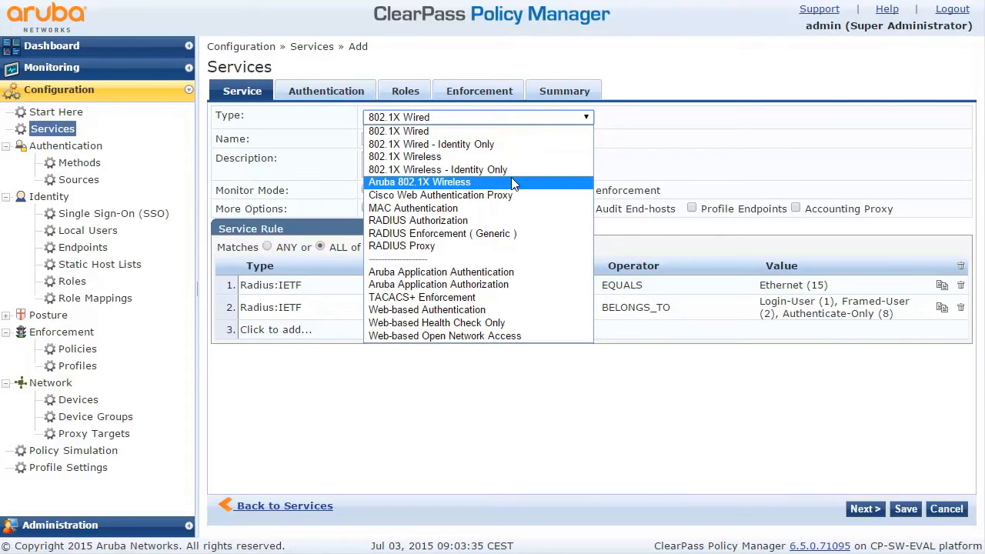
{"action": "left_click", "coordinate": [420, 181]}
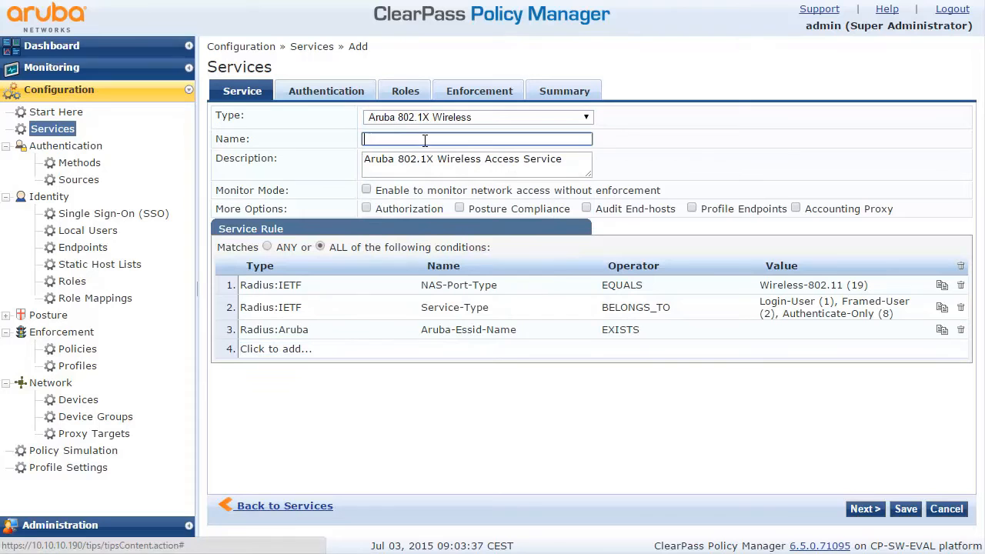
{"action": "type", "text": "Moje"}
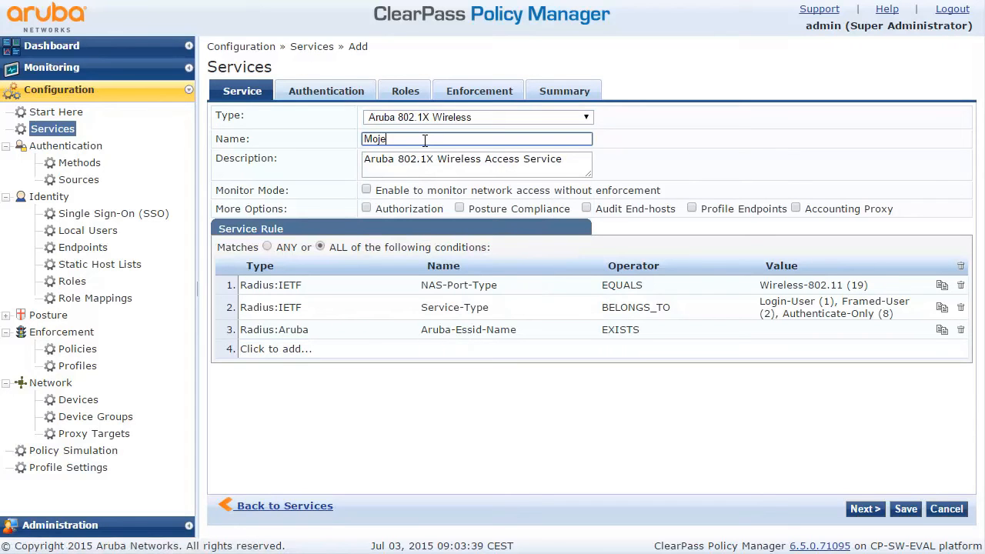
{"action": "type", "text": "Dot1x"}
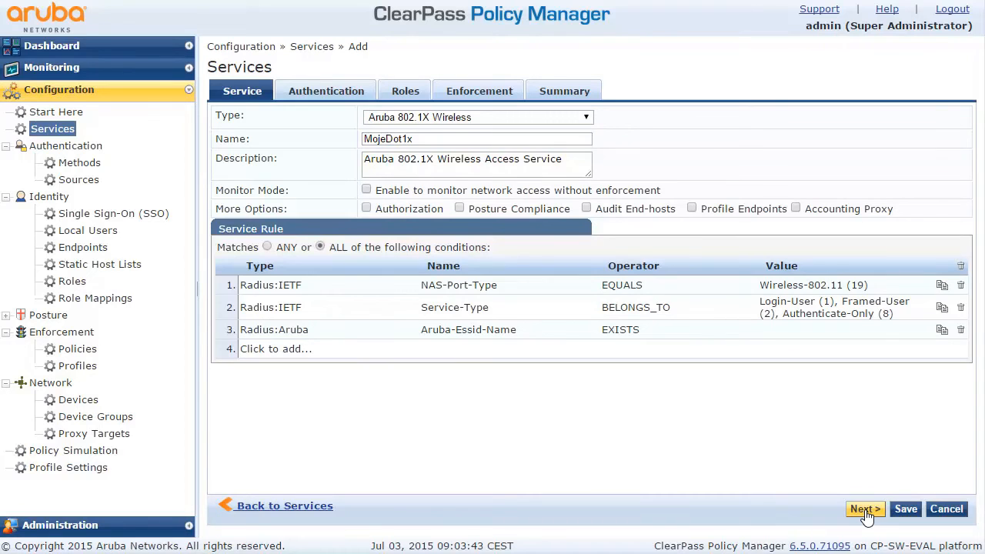
Add [Local User Repository] as MojeDot1x's authentication source and save the service.
{"action": "left_click", "coordinate": [865, 509]}
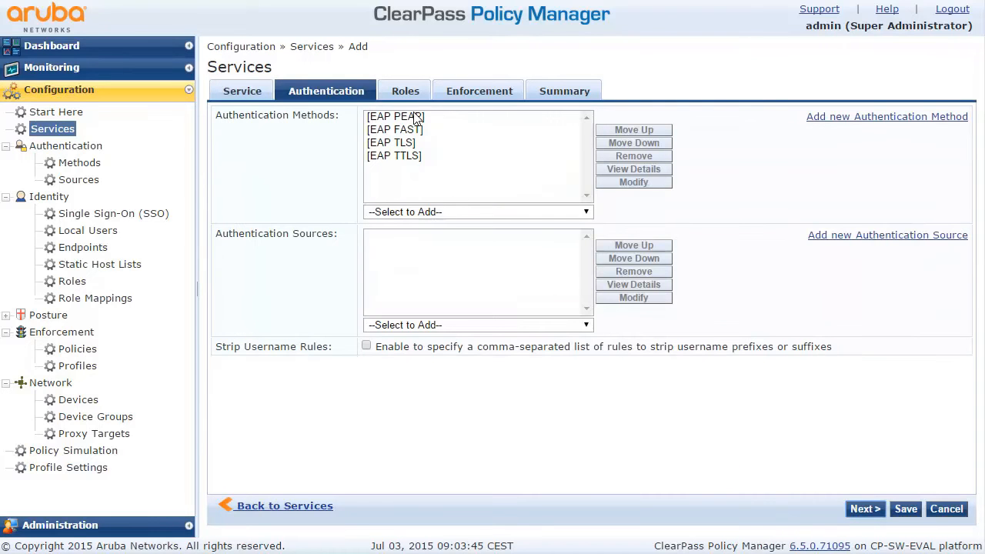
{"action": "mouse_move", "coordinate": [254, 228]}
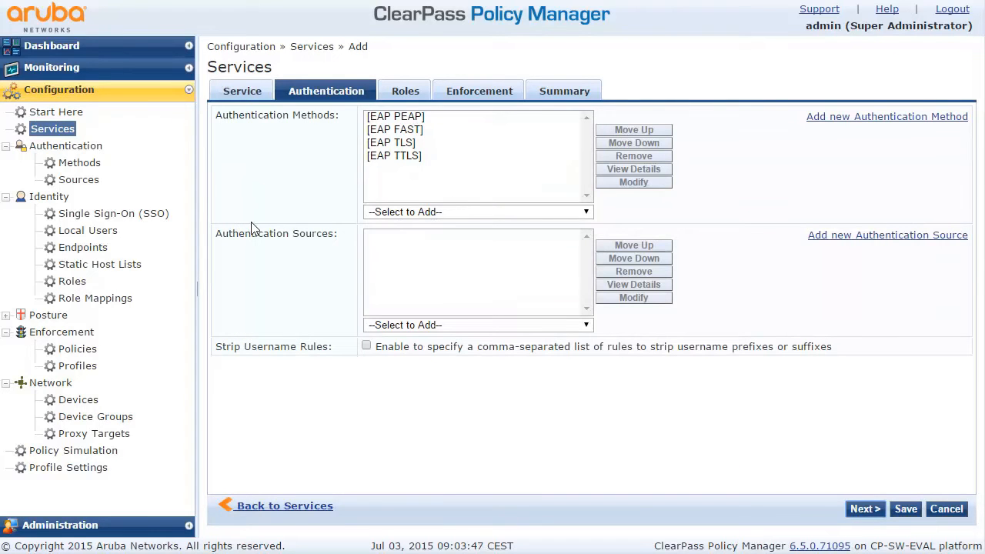
{"action": "left_click", "coordinate": [477, 324]}
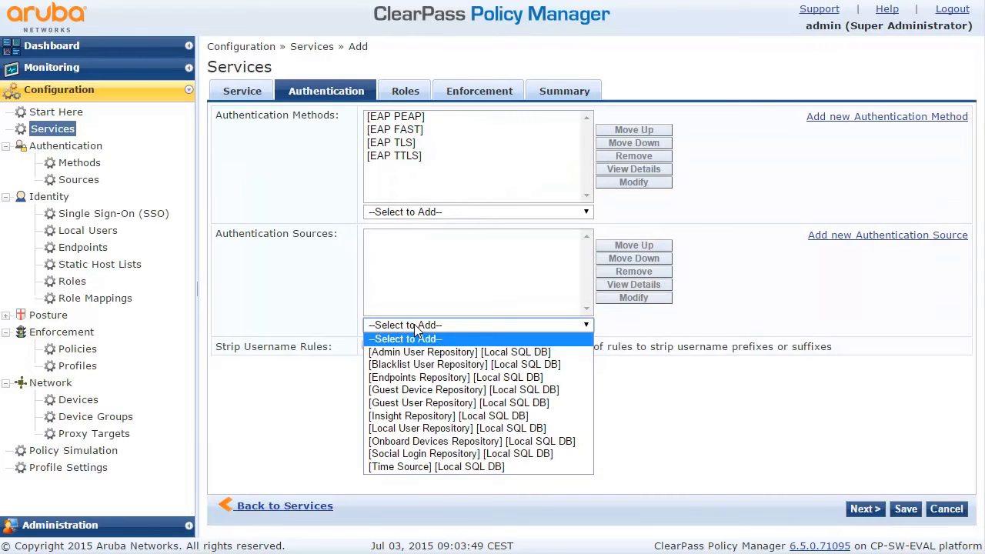
{"action": "mouse_move", "coordinate": [457, 428]}
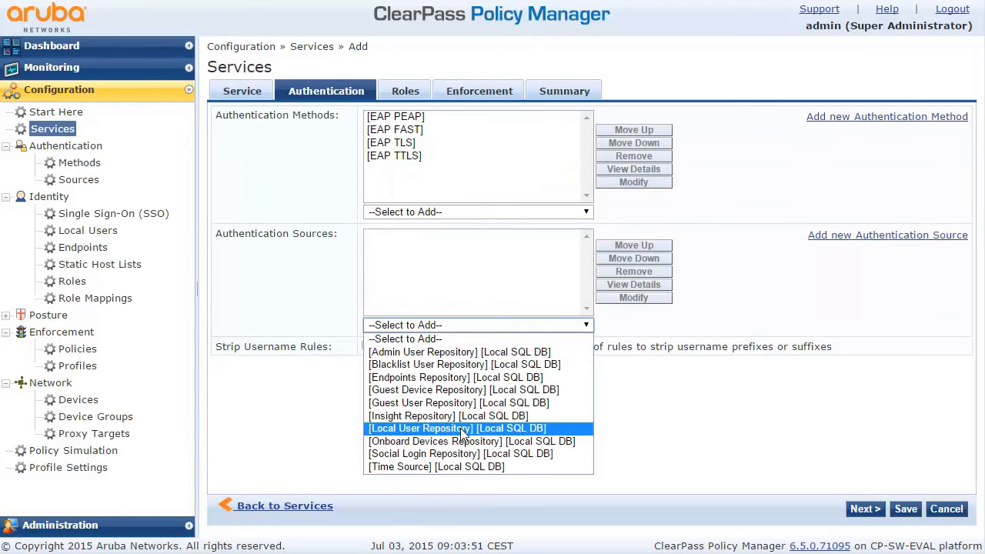
{"action": "left_click", "coordinate": [457, 428]}
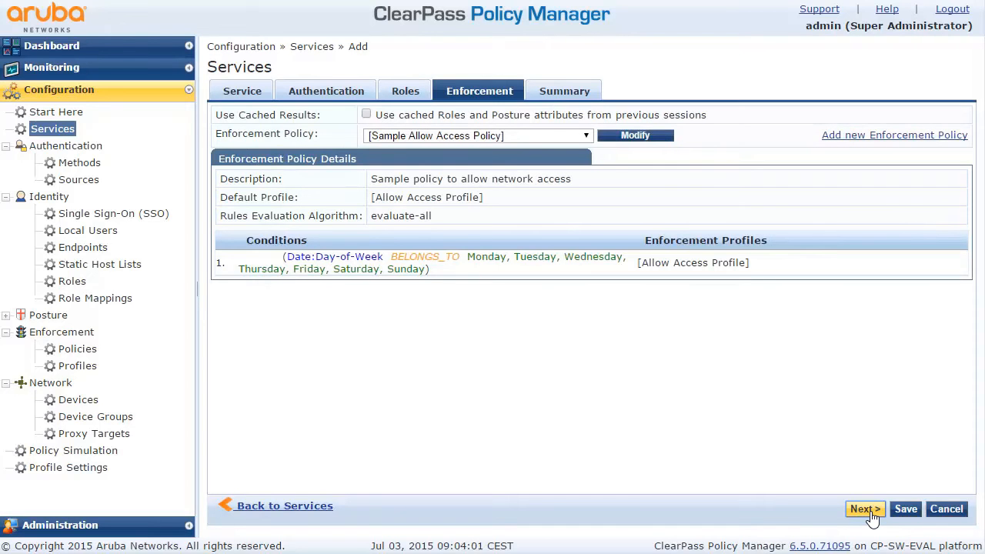
{"action": "left_click", "coordinate": [865, 509]}
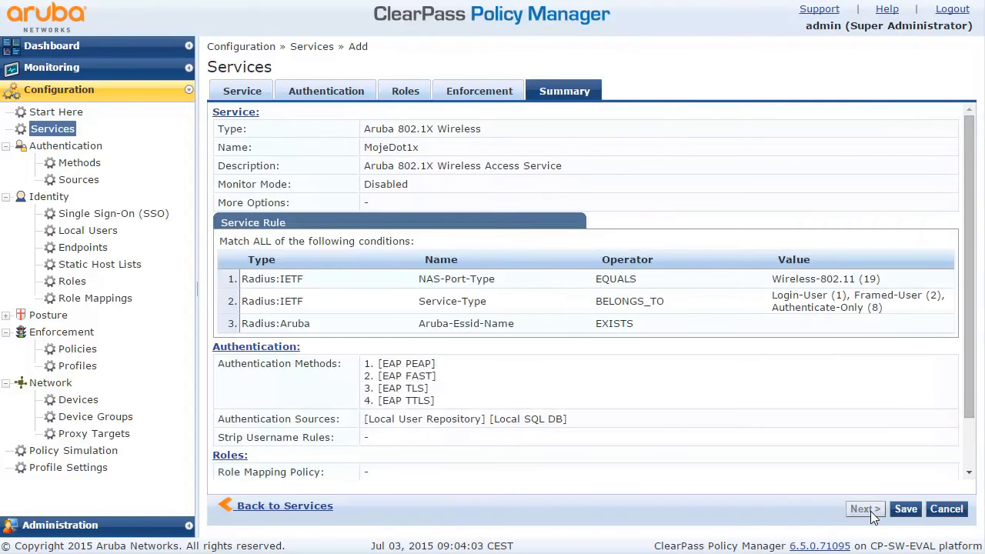
{"action": "left_click", "coordinate": [906, 509]}
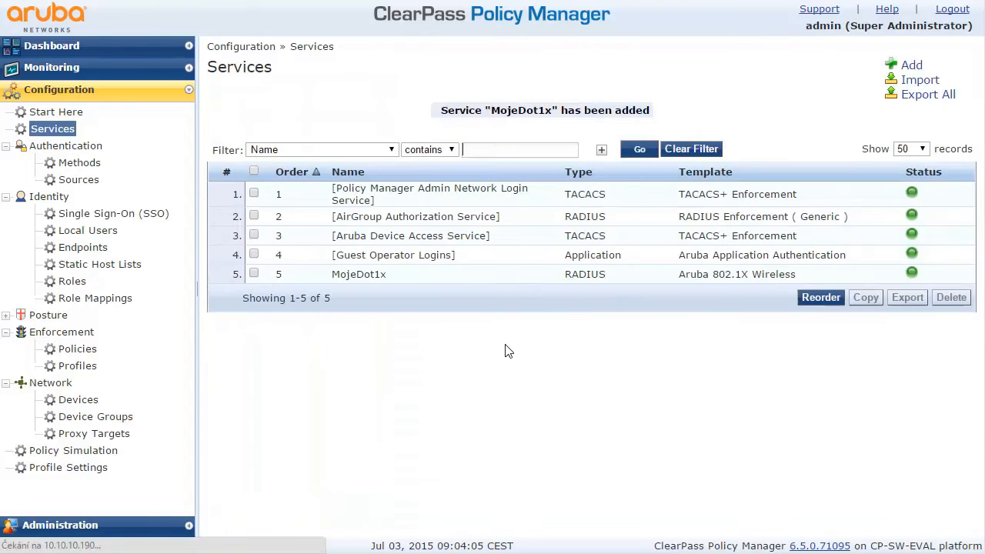
{"action": "mouse_move", "coordinate": [400, 478]}
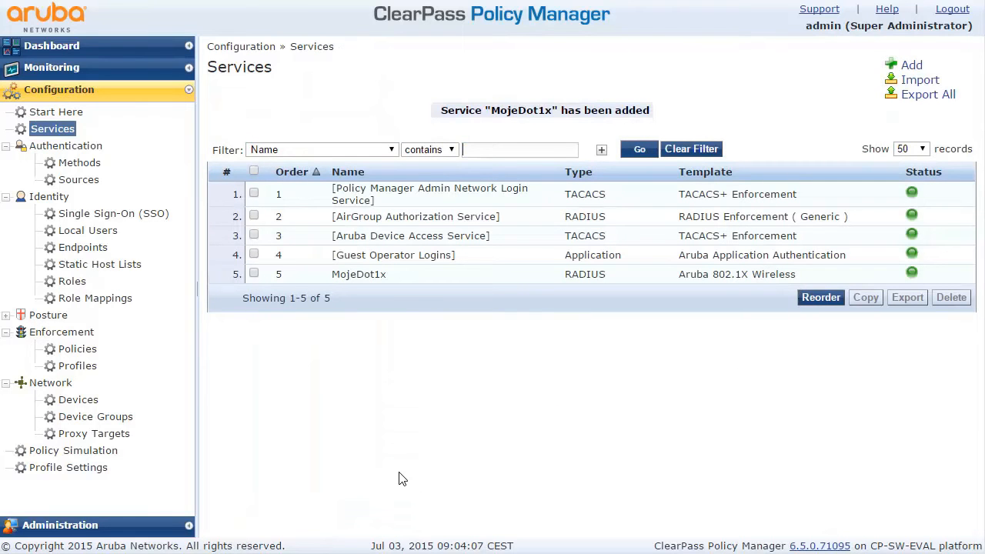
Add network device MojeInstanty for subnet 10.10.10.0/24 with its RADIUS shared secret.
{"action": "left_click", "coordinate": [79, 399]}
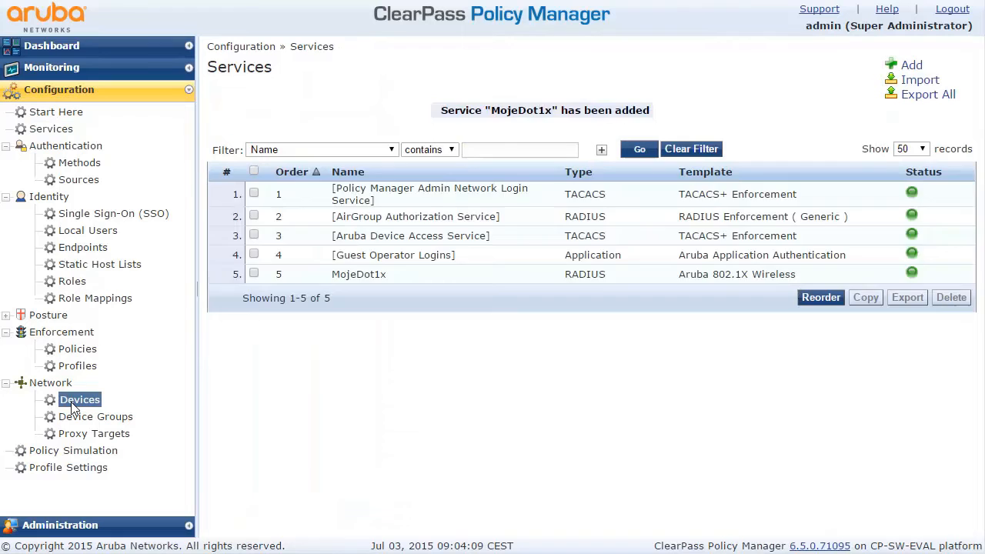
{"action": "left_click", "coordinate": [79, 400]}
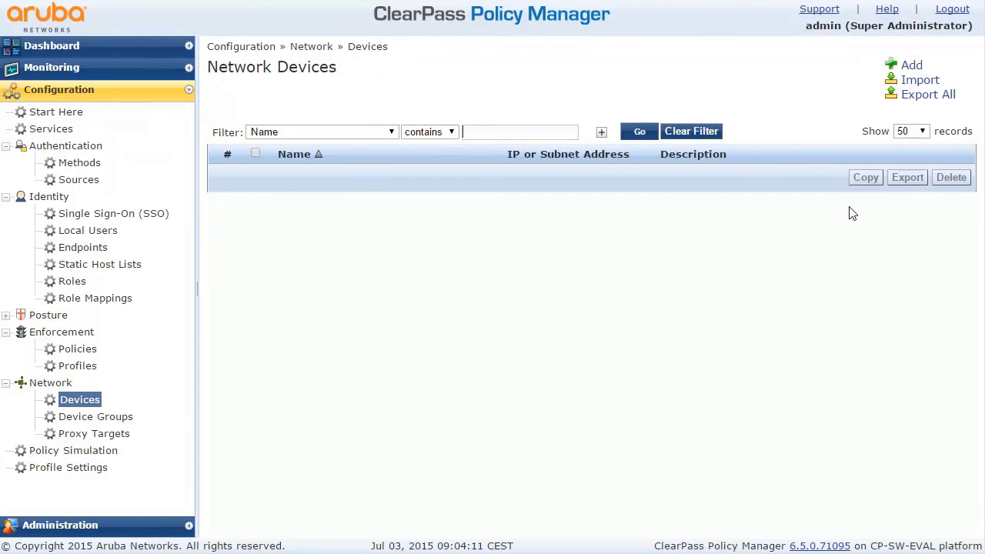
{"action": "left_click", "coordinate": [912, 65]}
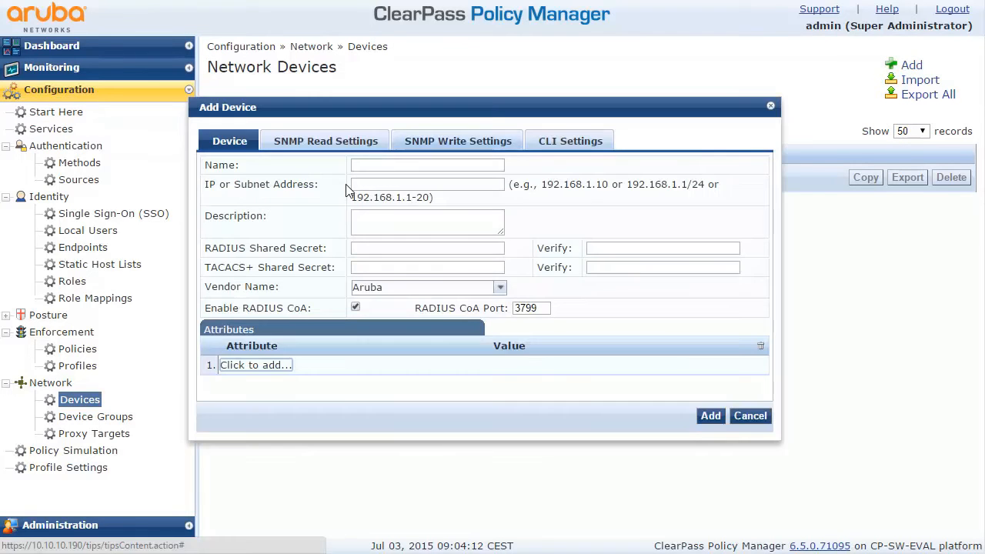
{"action": "left_click", "coordinate": [428, 165]}
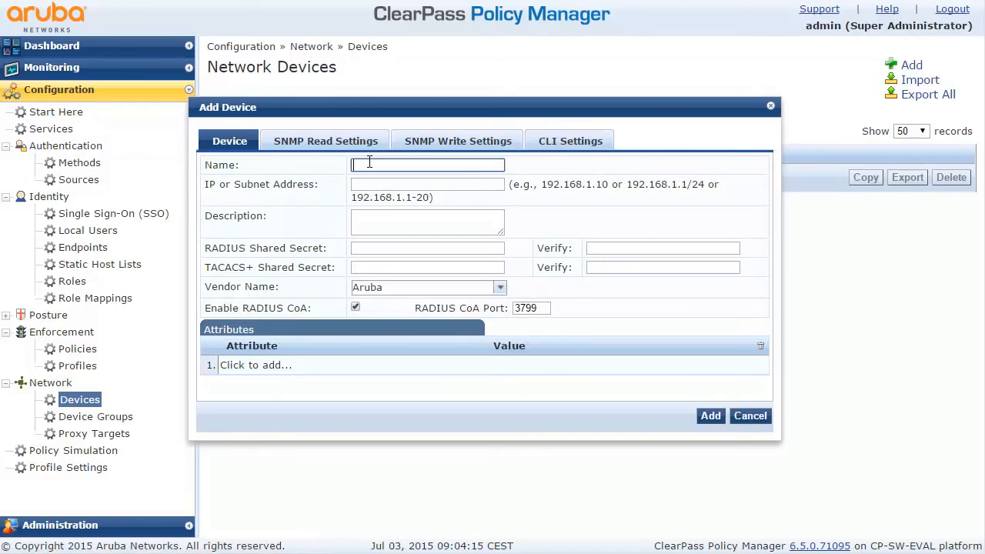
{"action": "type", "text": "MojeInstanty"}
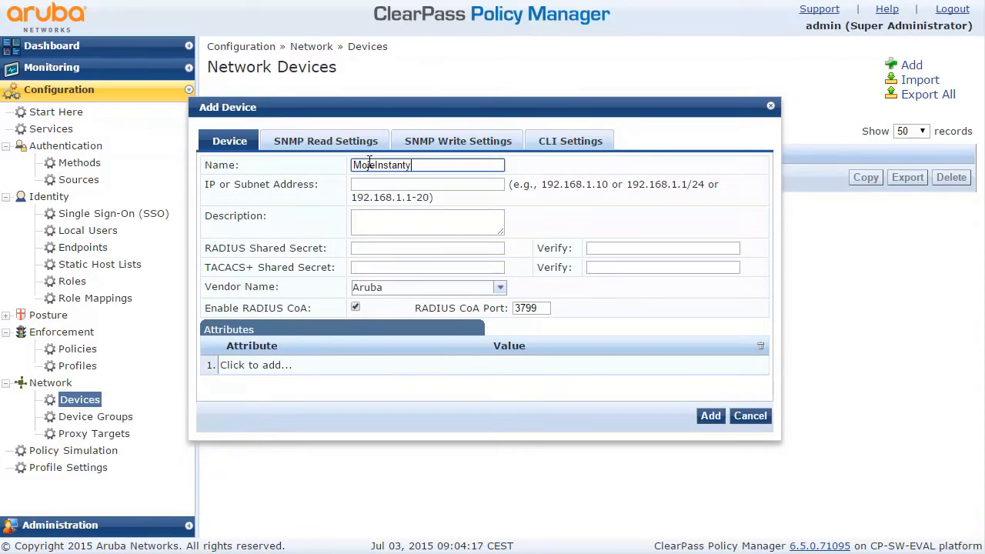
{"action": "left_click", "coordinate": [427, 184]}
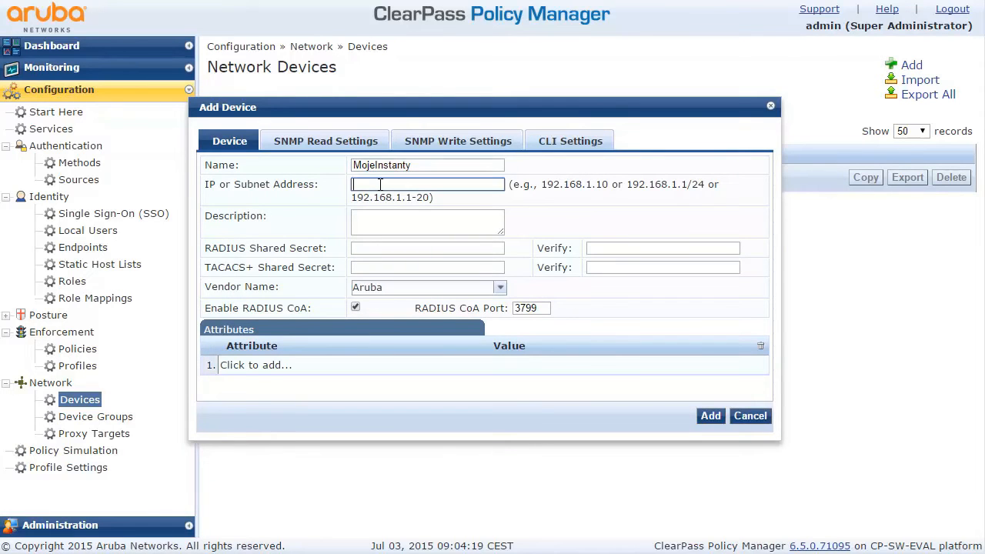
{"action": "type", "text": "10.10.10.0/24"}
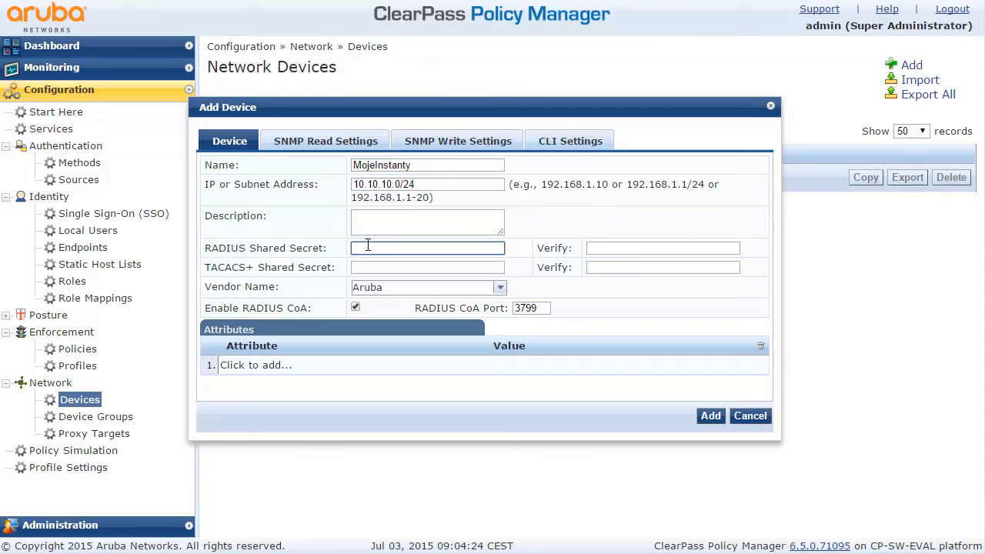
{"action": "type", "text": "••"}
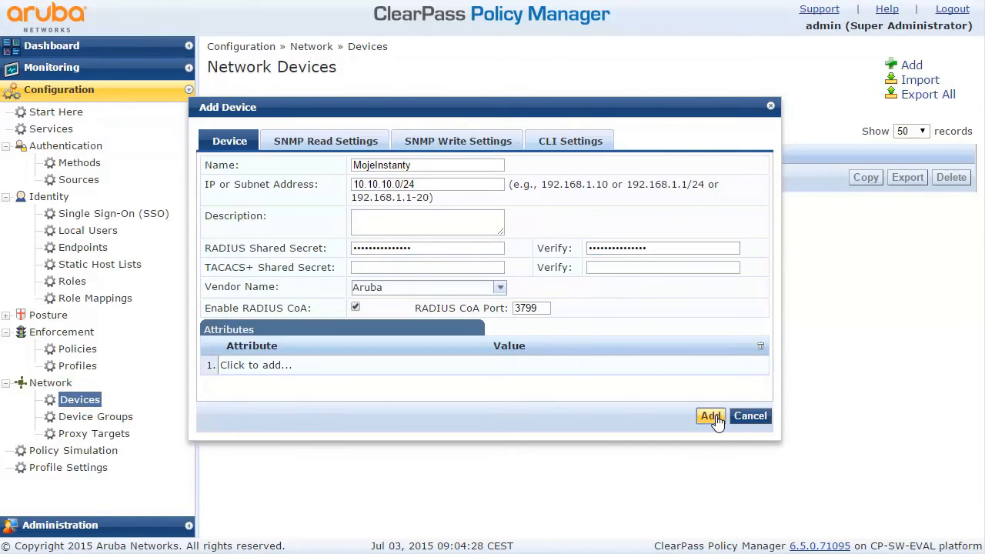
{"action": "left_click", "coordinate": [709, 416]}
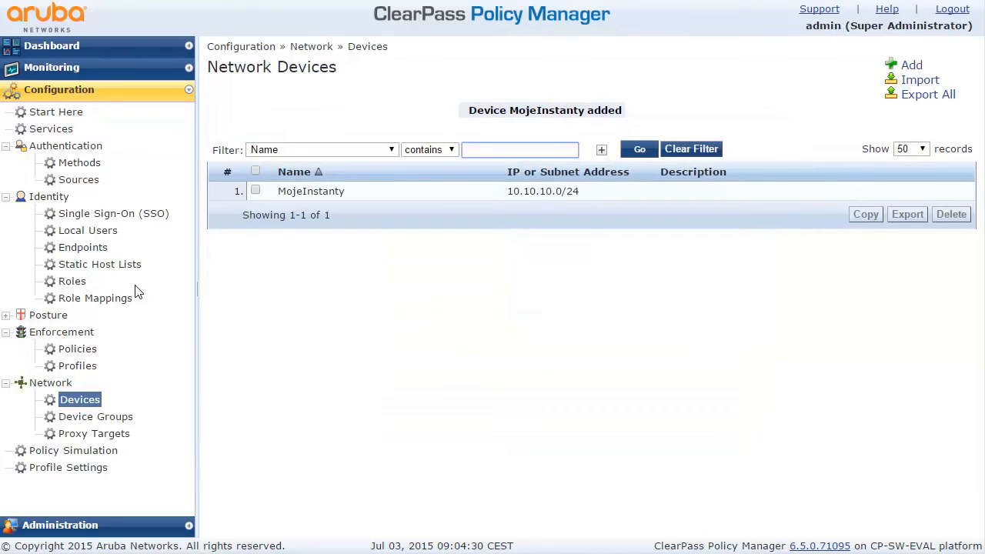
Create local user tomas with a password and the Employee role.
{"action": "left_click", "coordinate": [88, 230]}
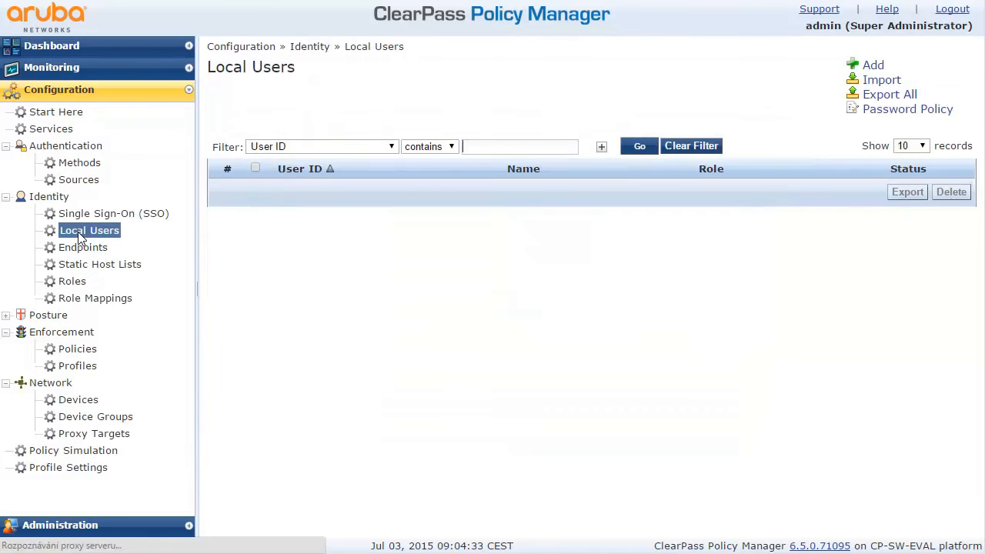
{"action": "left_click", "coordinate": [873, 65]}
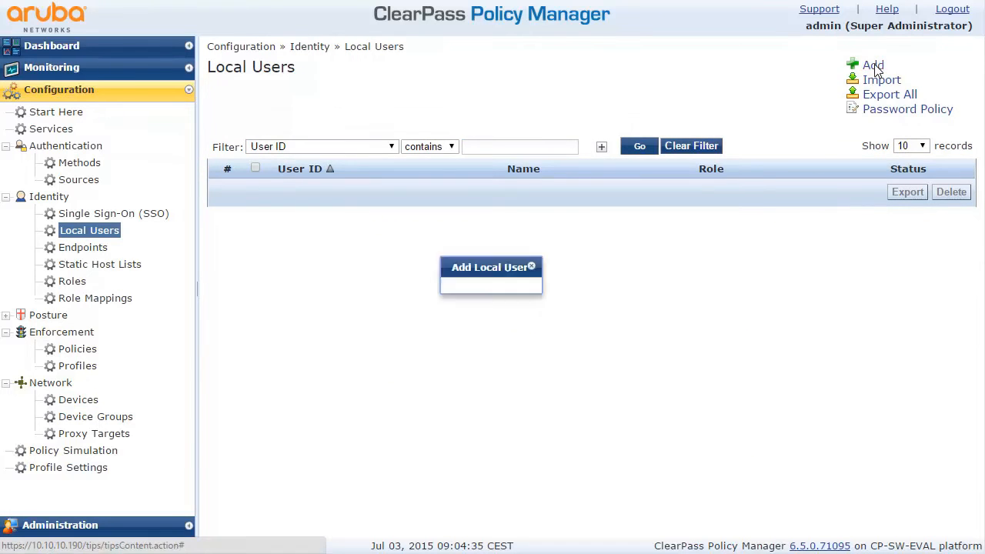
{"action": "left_click", "coordinate": [873, 64]}
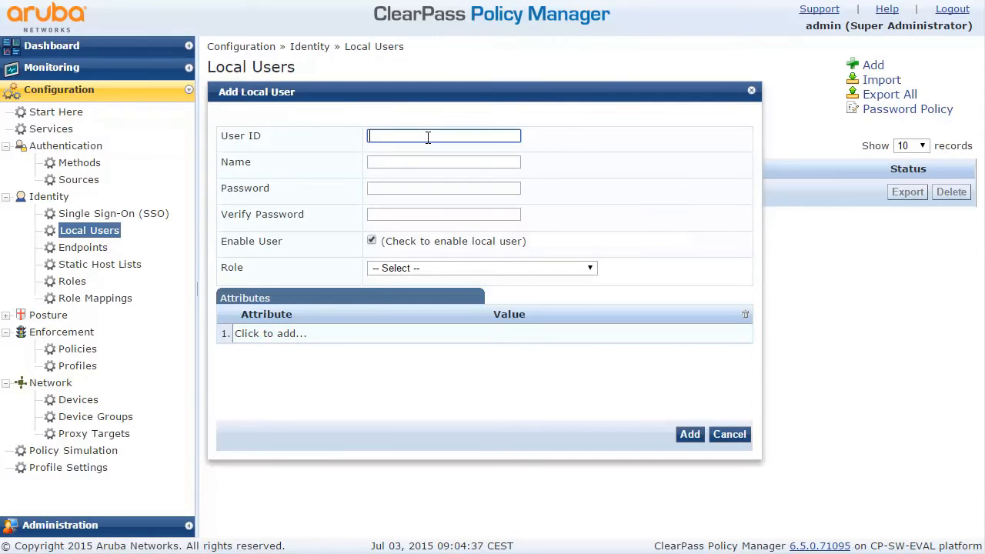
{"action": "type", "text": "tomas"}
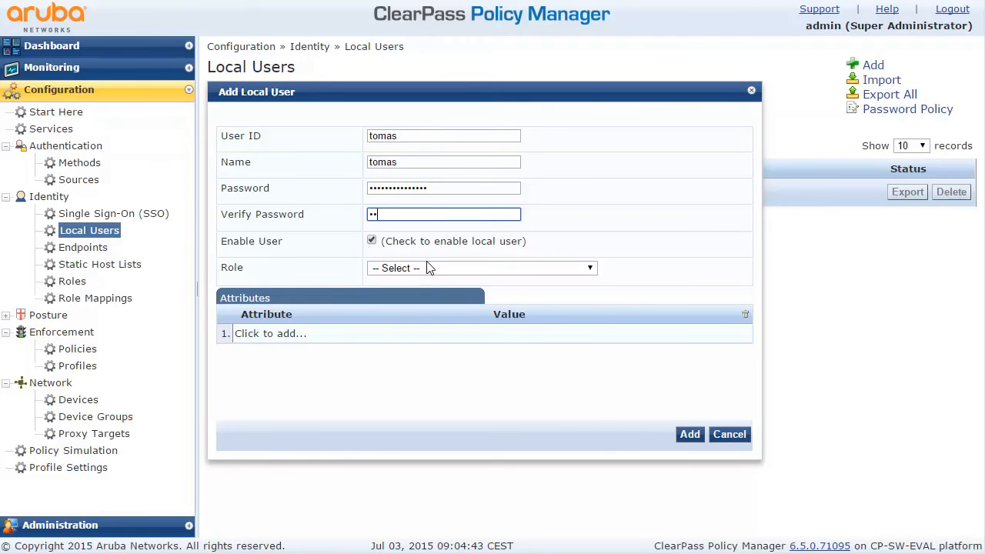
{"action": "left_click", "coordinate": [481, 268]}
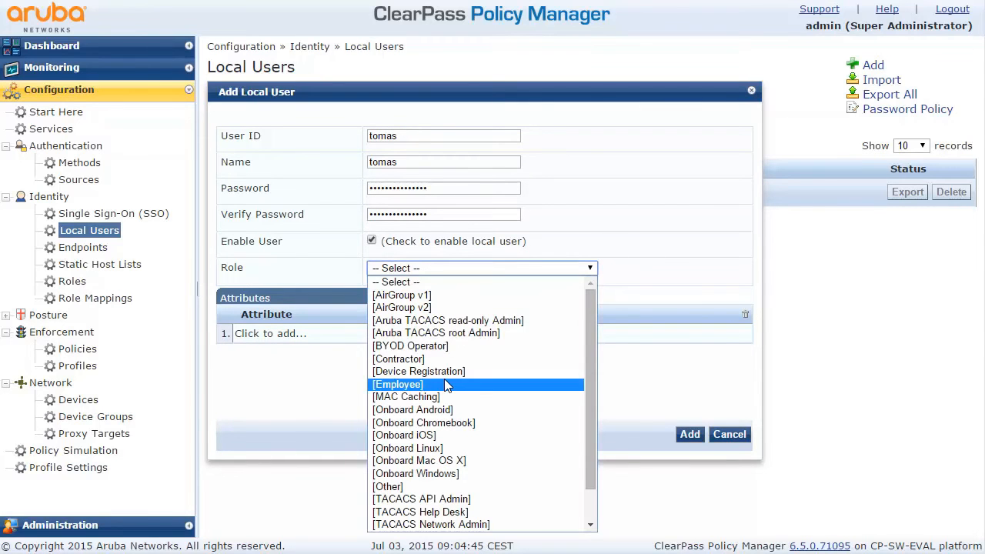
{"action": "left_click", "coordinate": [397, 384]}
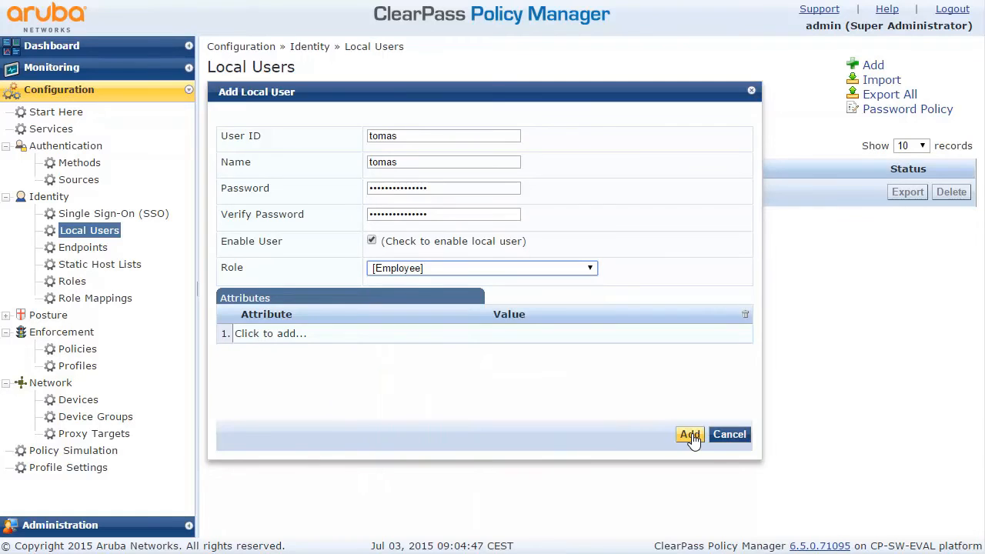
{"action": "left_click", "coordinate": [688, 434]}
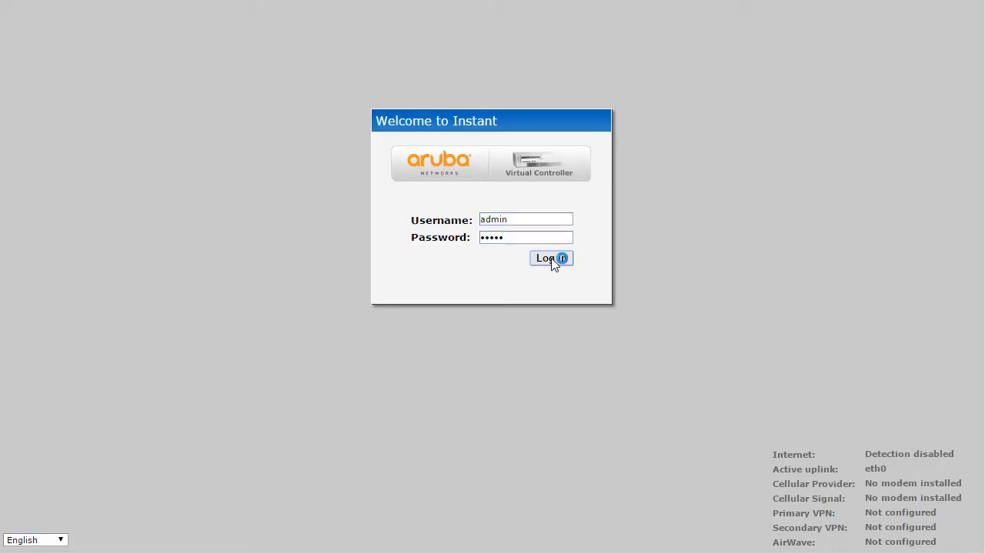
Log in to the MujInstant virtual controller and start a new network.
{"action": "left_click", "coordinate": [551, 258]}
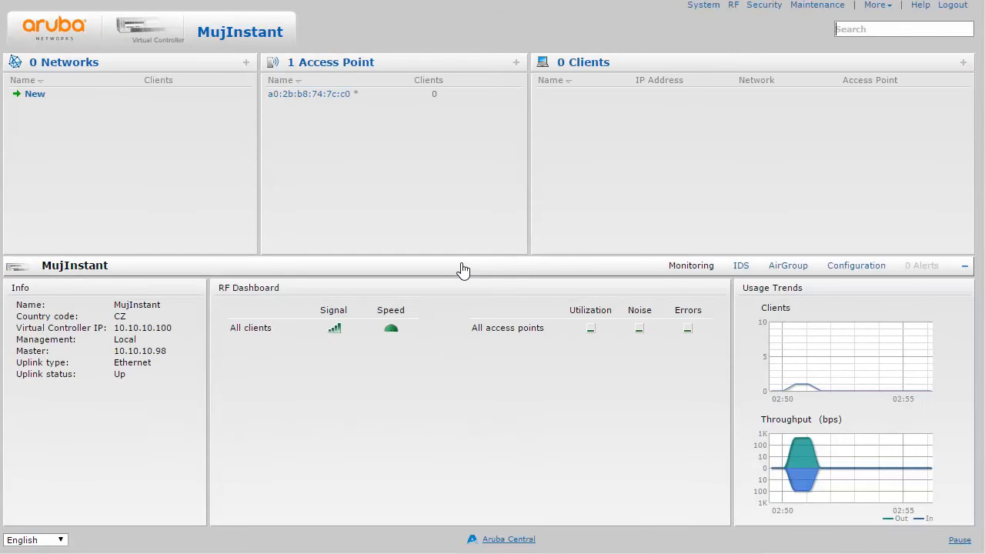
{"action": "mouse_move", "coordinate": [545, 152]}
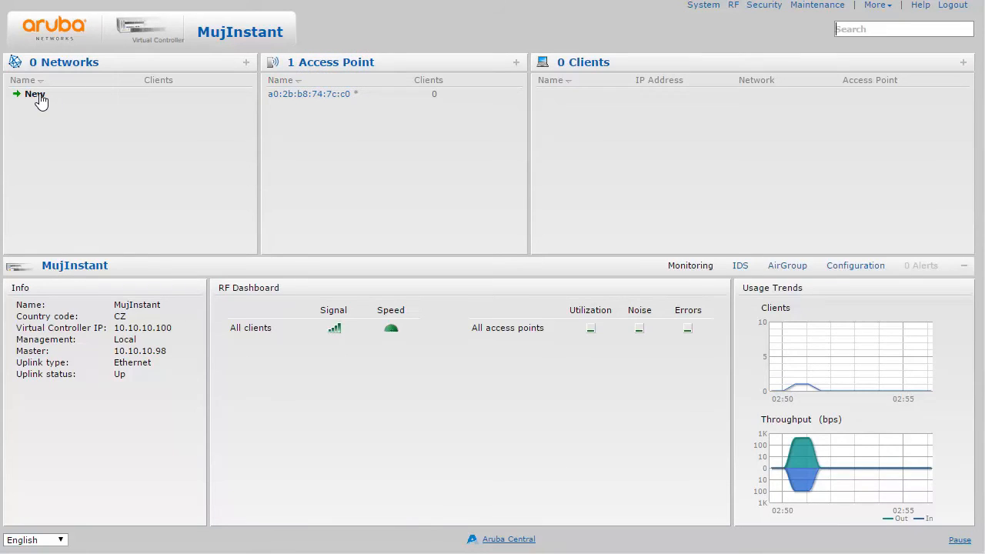
{"action": "left_click", "coordinate": [34, 94]}
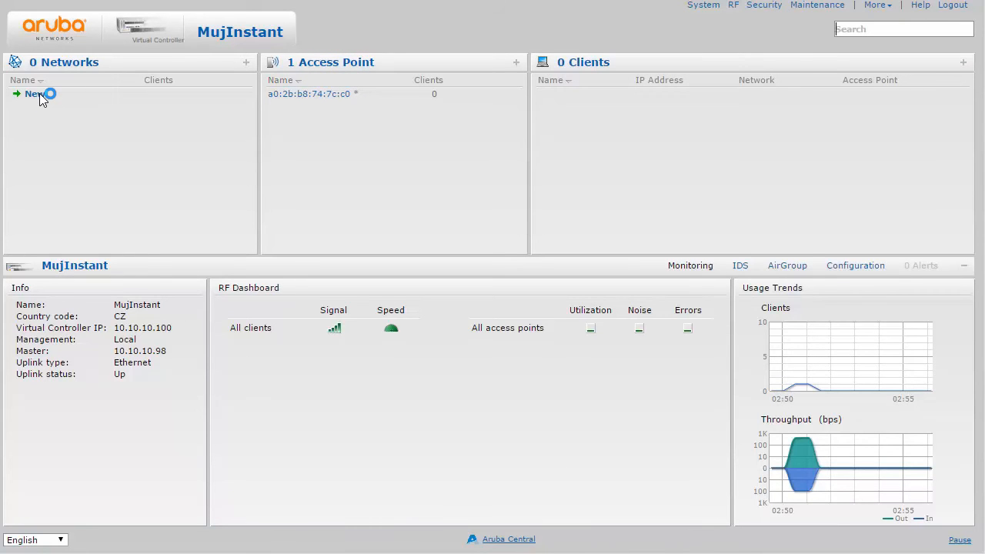
Name the new WLAN ahojNet and set its security level to Enterprise.
{"action": "left_click", "coordinate": [34, 93]}
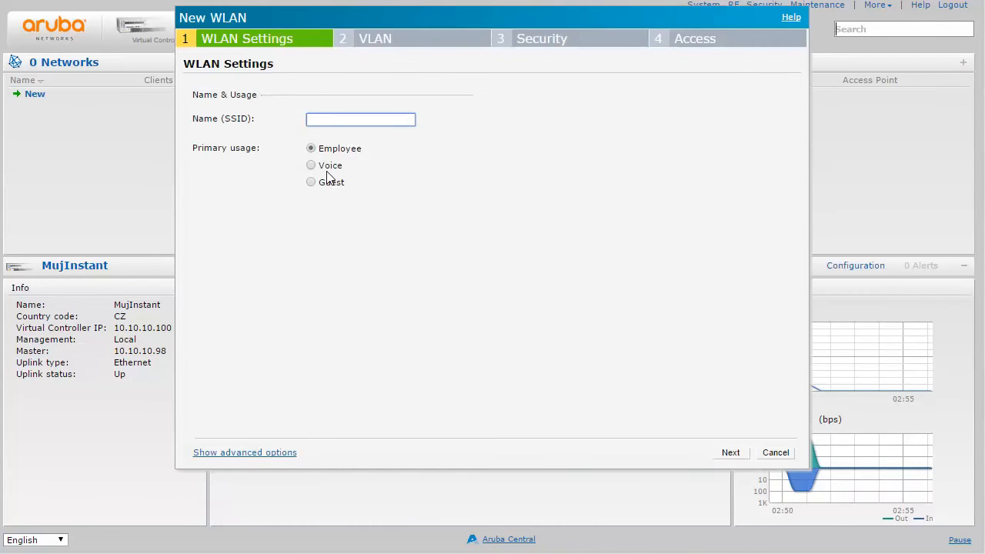
{"action": "type", "text": "ahojNet"}
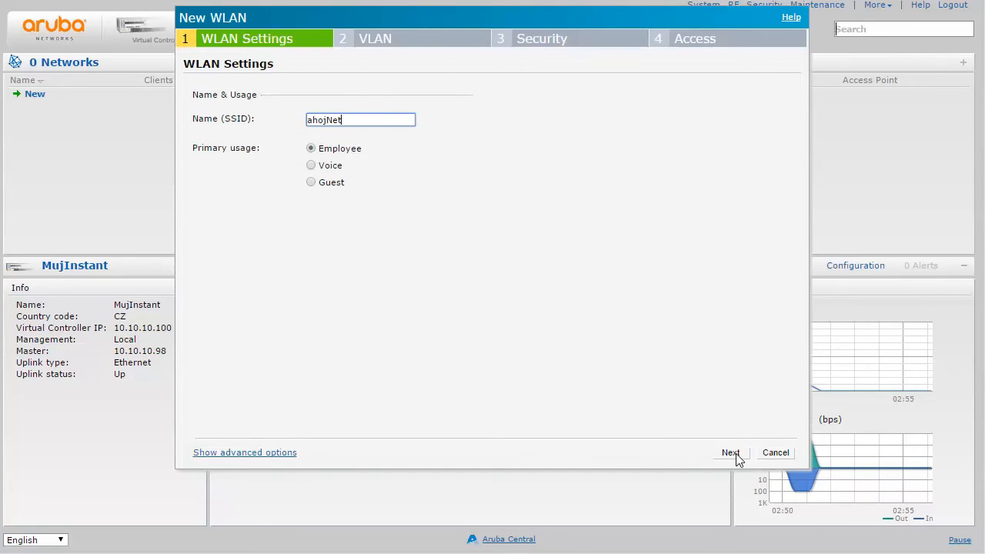
{"action": "left_click", "coordinate": [730, 452]}
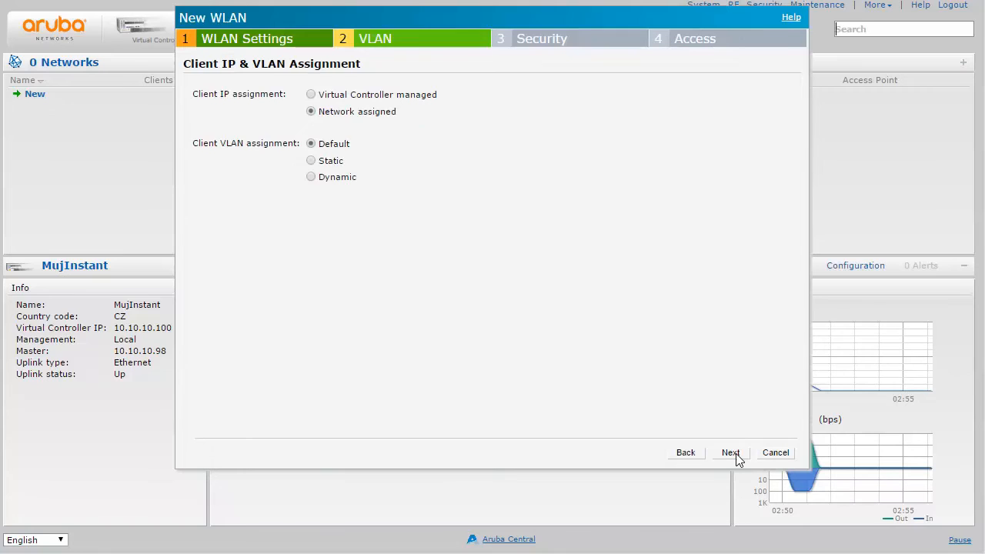
{"action": "left_click", "coordinate": [729, 452]}
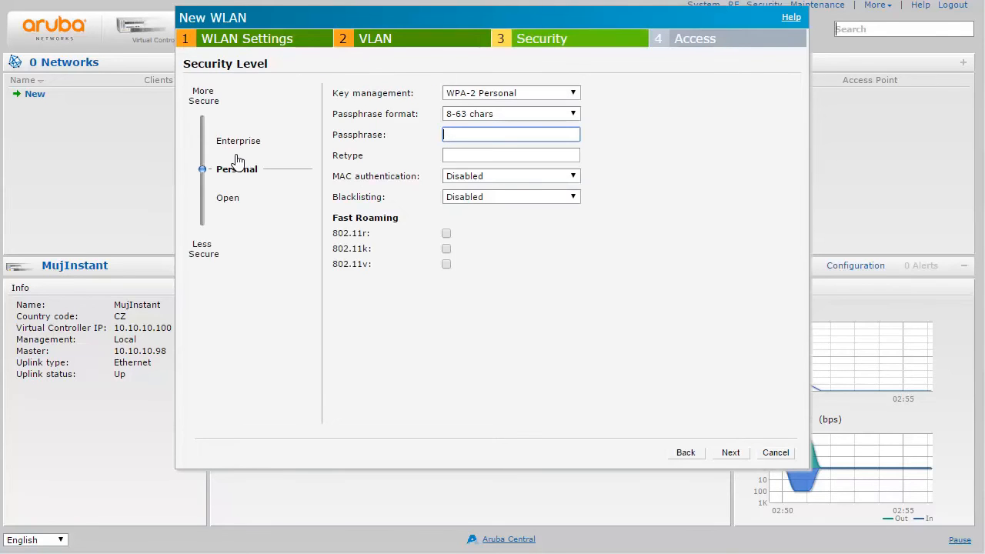
{"action": "left_click", "coordinate": [202, 141]}
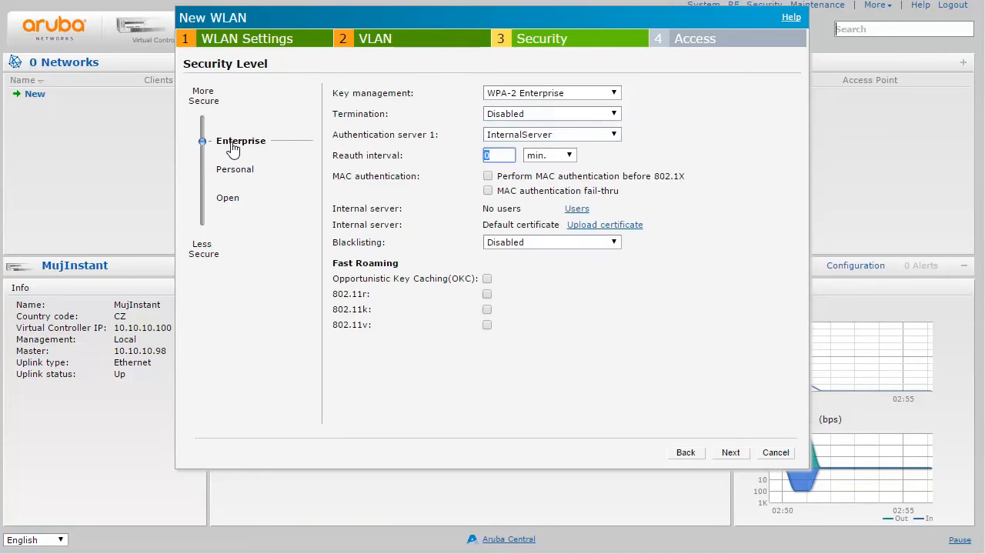
{"action": "mouse_move", "coordinate": [559, 142]}
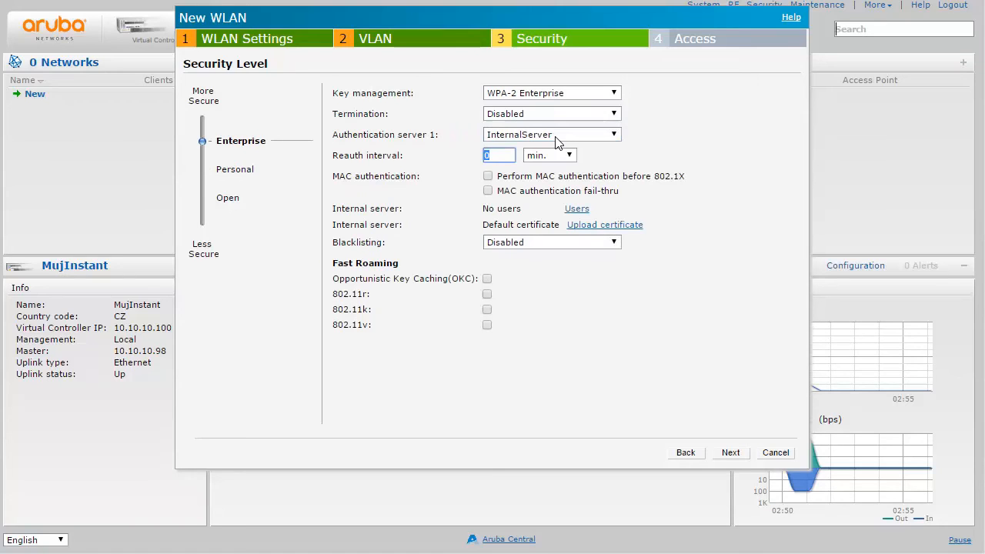
Define authentication server MujClearPass at 10.10.10.190 with its shared key.
{"action": "left_click", "coordinate": [551, 134]}
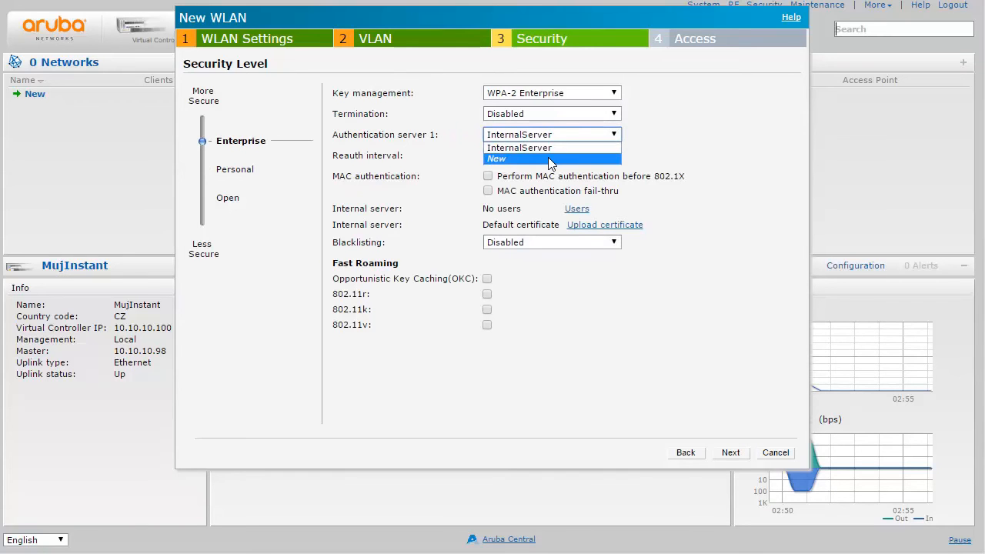
{"action": "left_click", "coordinate": [497, 159]}
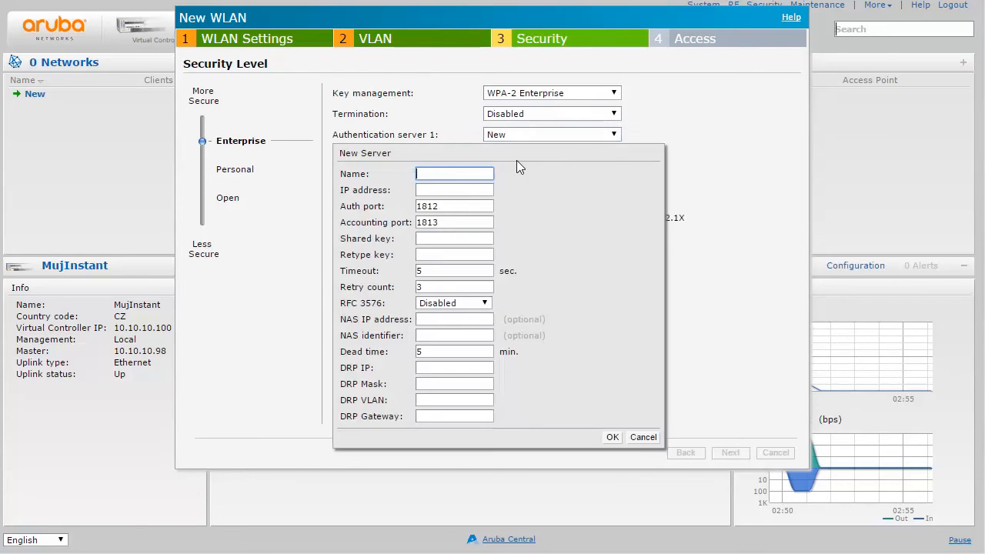
{"action": "type", "text": "MujClearPass"}
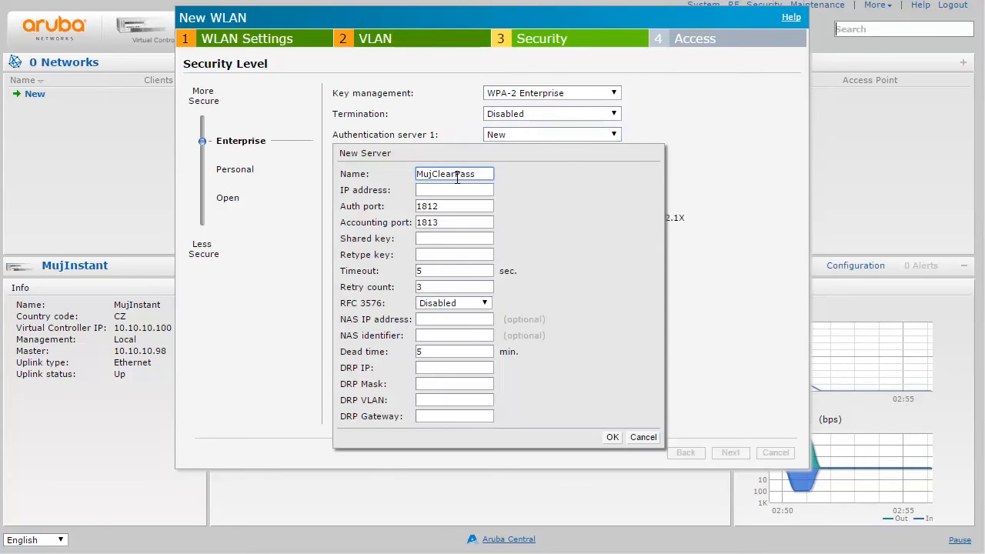
{"action": "left_click", "coordinate": [454, 190]}
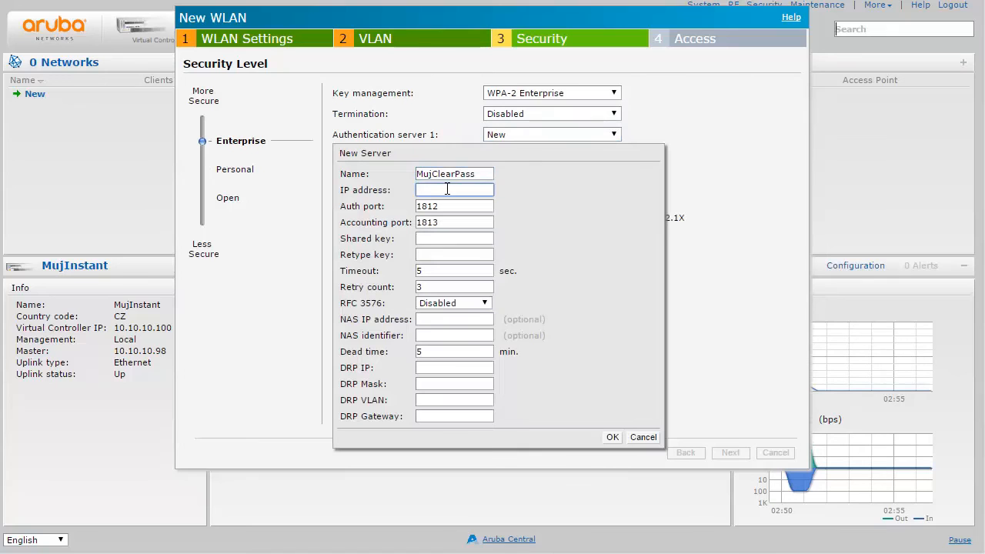
{"action": "type", "text": "10.10.10.190"}
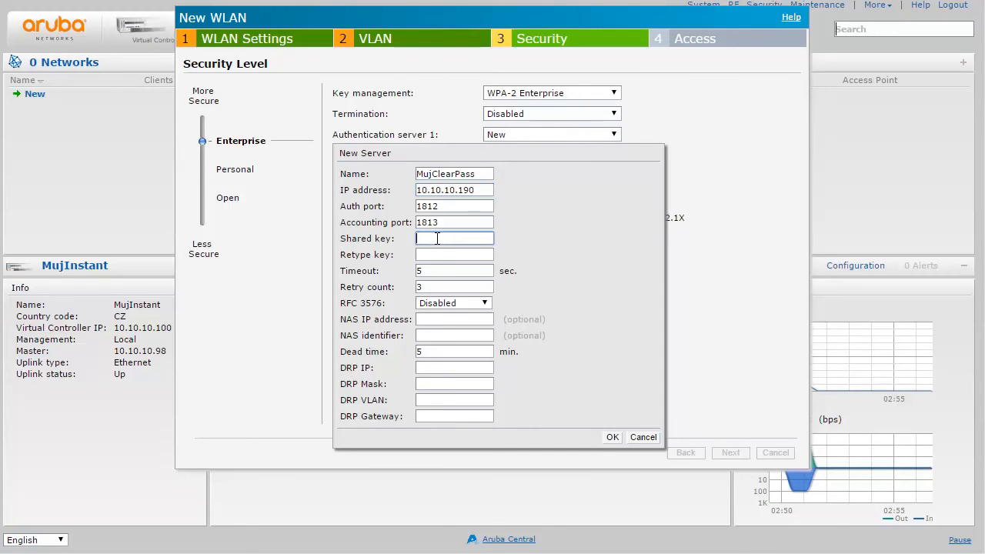
{"action": "type", "text": "••"}
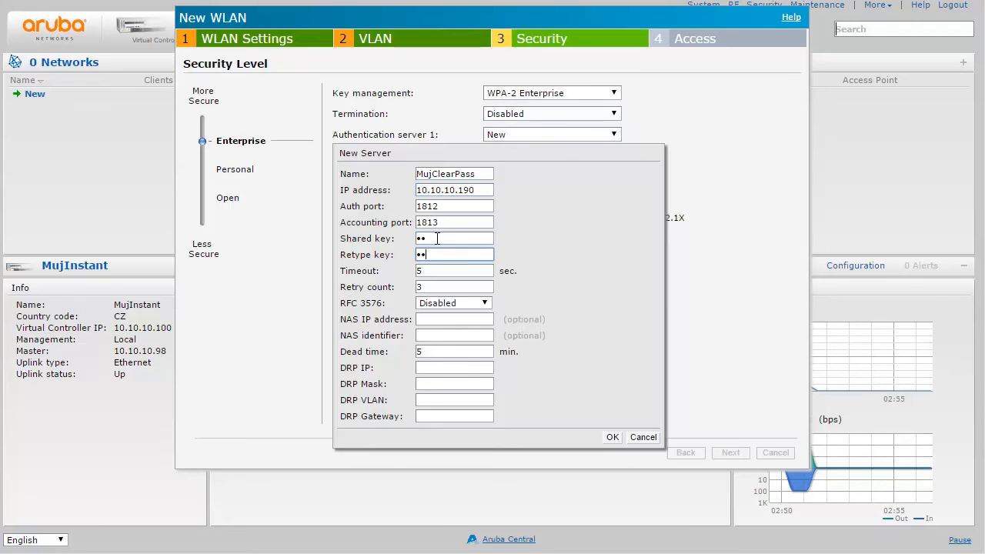
{"action": "left_click", "coordinate": [612, 437]}
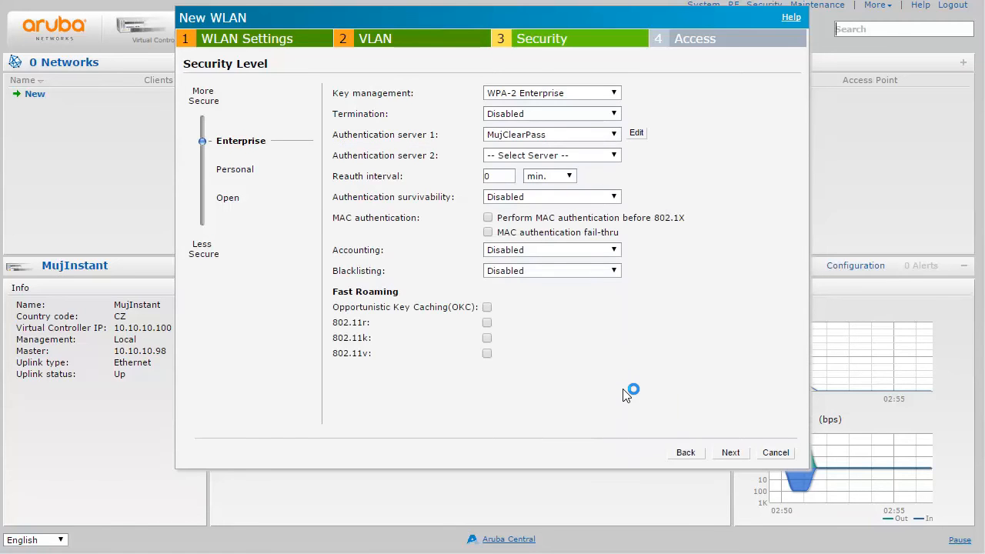
Send accounting to the authentication servers every 1 minute and finish the ahojNet wizard.
{"action": "left_click", "coordinate": [551, 249]}
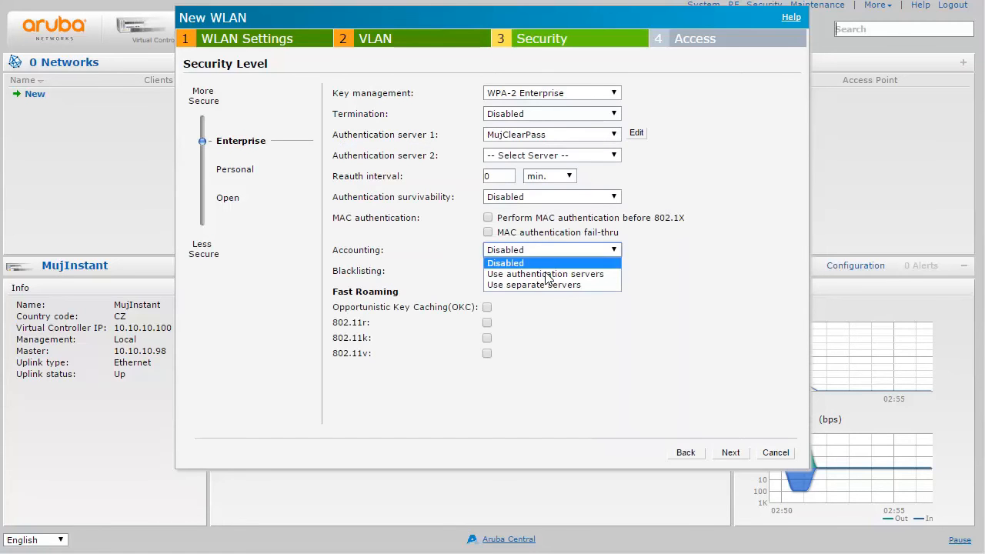
{"action": "left_click", "coordinate": [545, 274]}
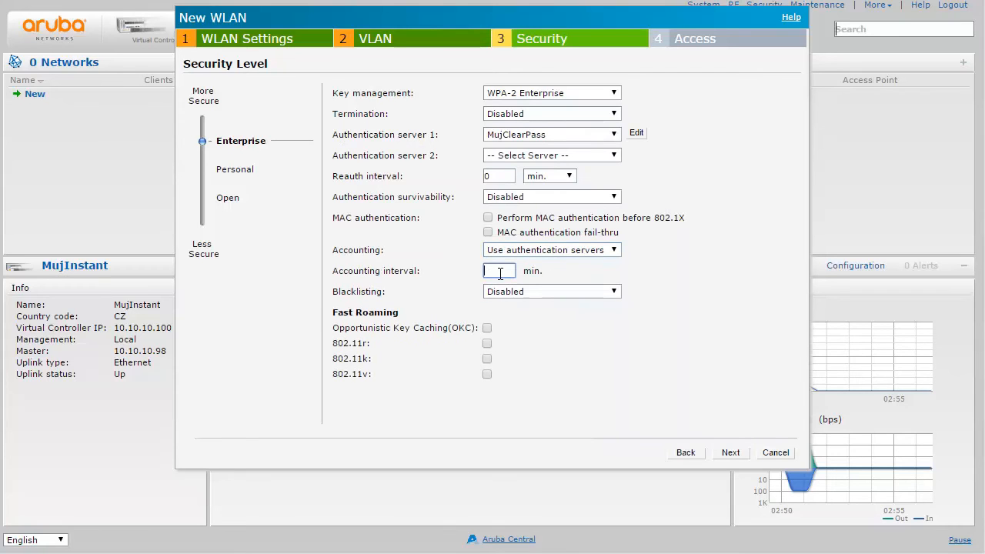
{"action": "type", "text": "1"}
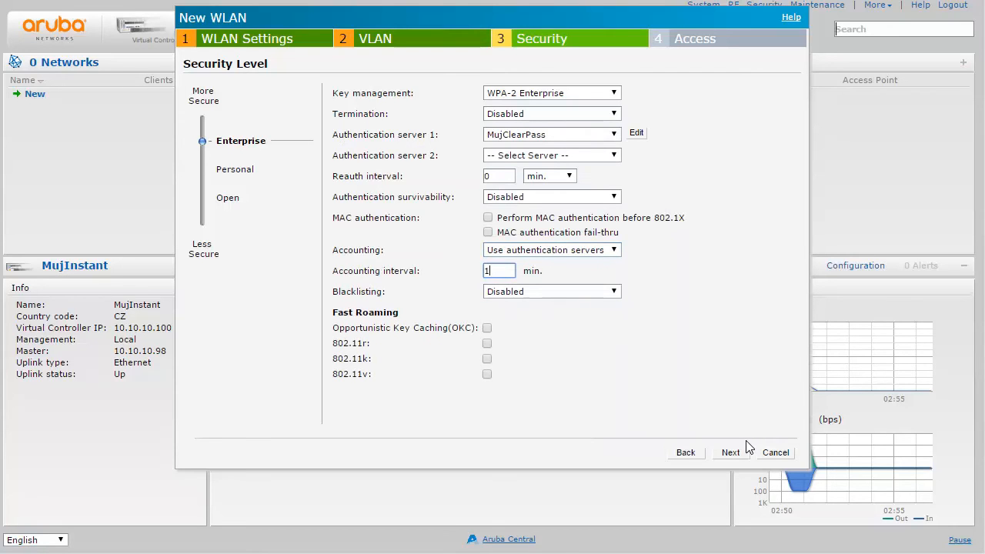
{"action": "left_click", "coordinate": [730, 453]}
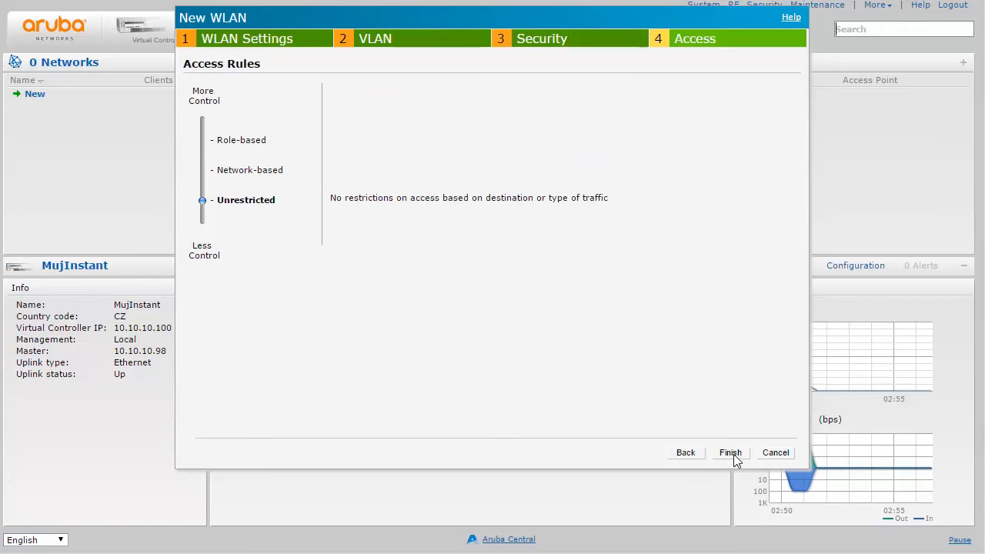
{"action": "left_click", "coordinate": [730, 453]}
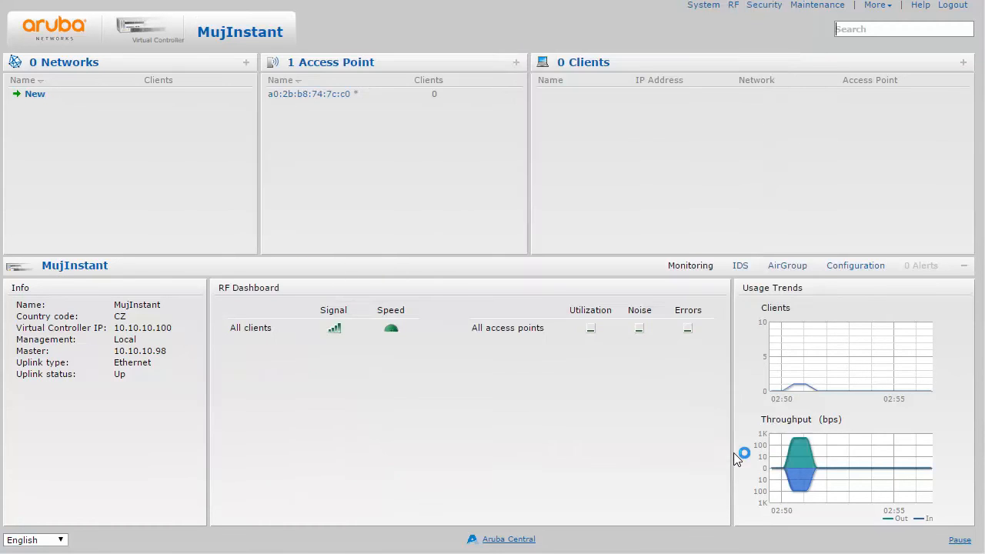
{"action": "mouse_move", "coordinate": [665, 377]}
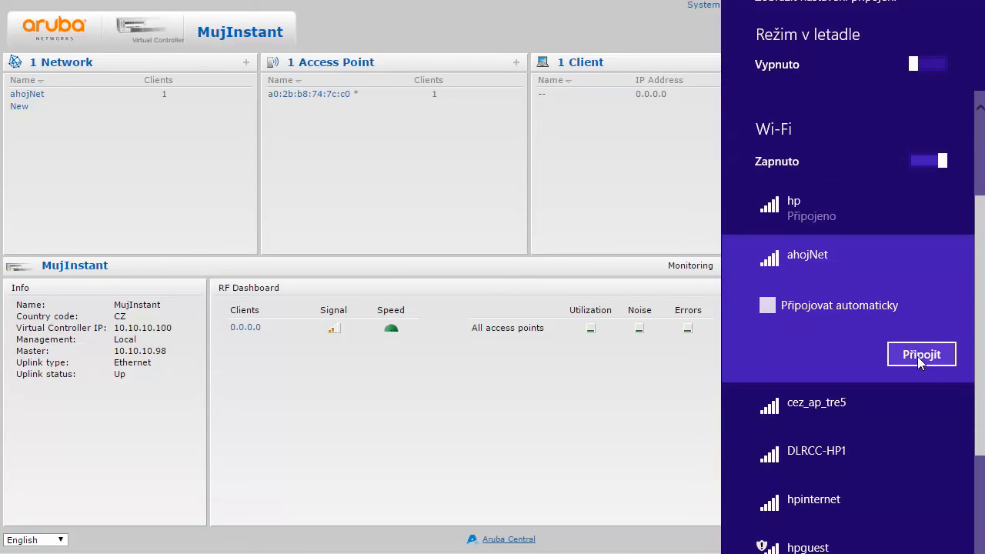
Connect the laptop to ahojNet as tomas and accept the continue-connecting prompt.
{"action": "left_click", "coordinate": [921, 354]}
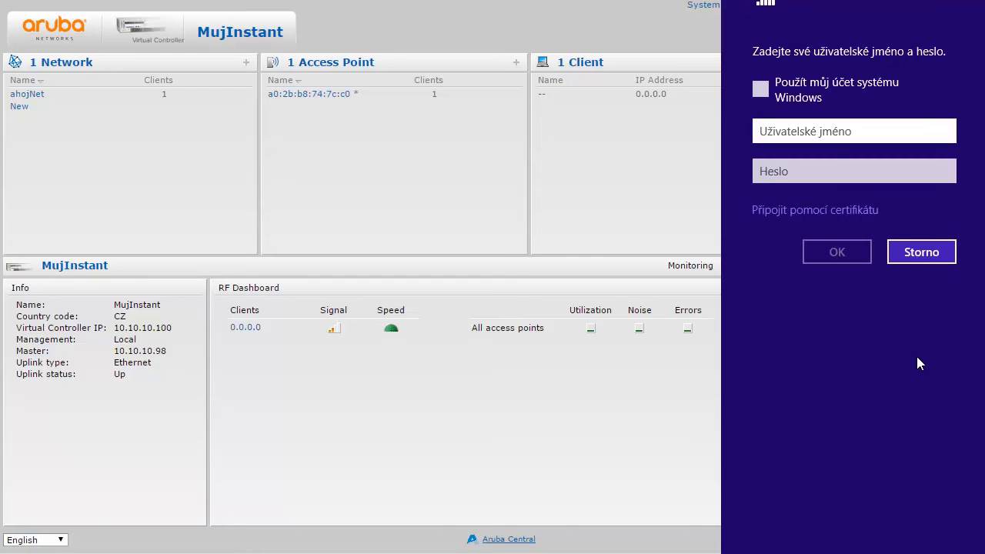
{"action": "left_click", "coordinate": [847, 131]}
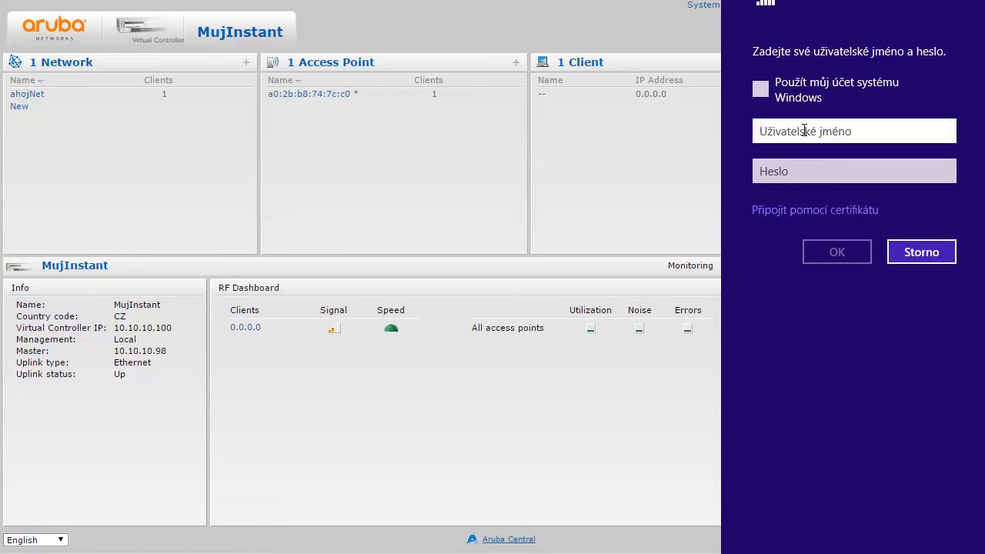
{"action": "type", "text": "tomas"}
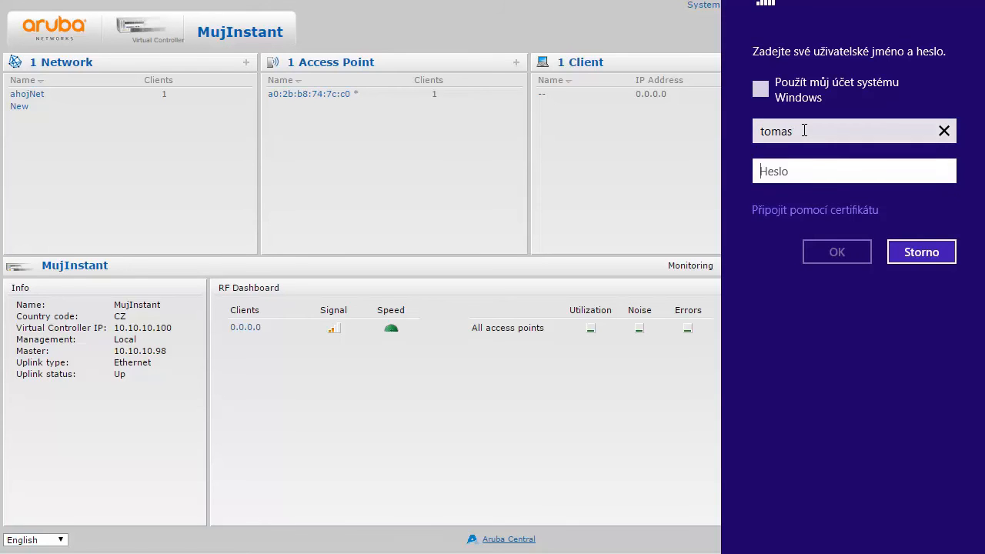
{"action": "type", "text": "••"}
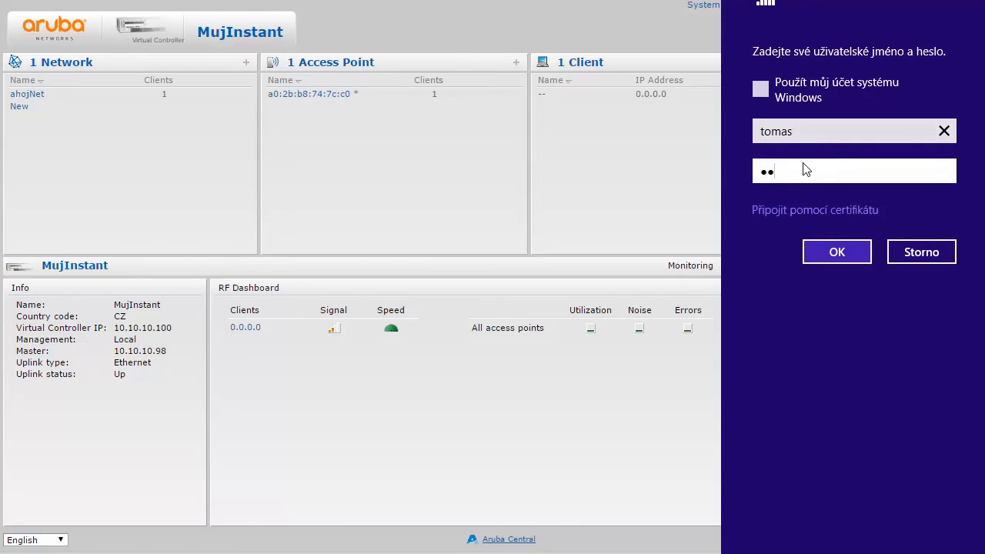
{"action": "left_click", "coordinate": [837, 251]}
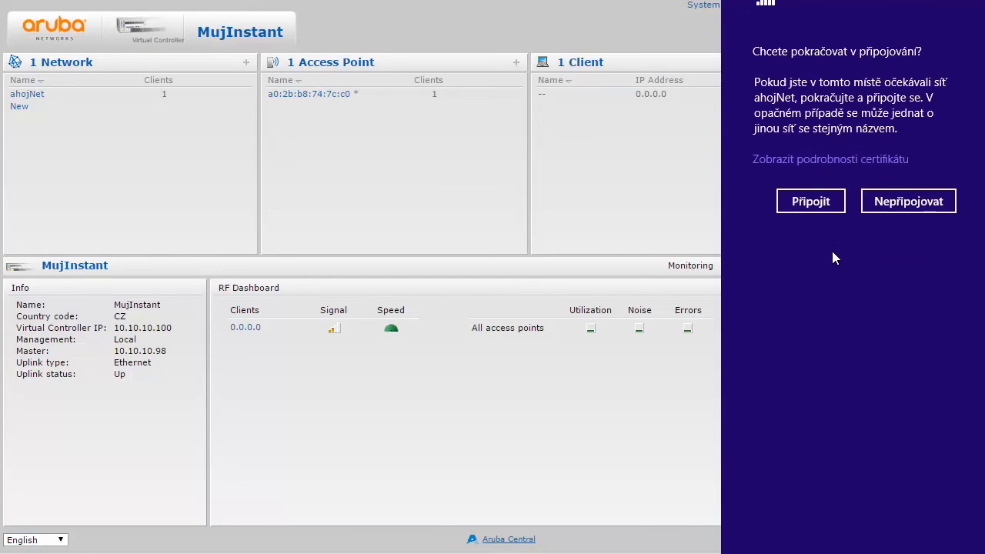
{"action": "left_click", "coordinate": [811, 201]}
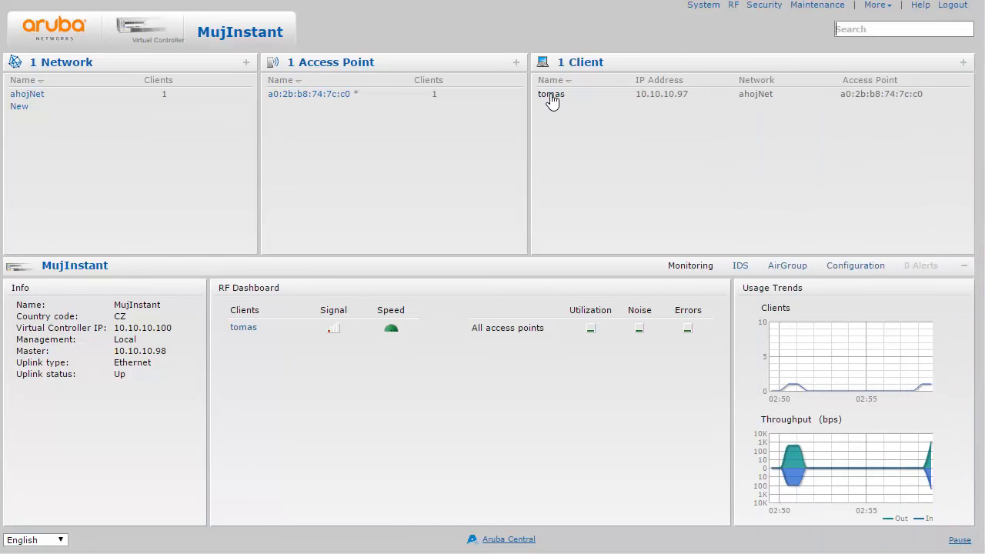
Switch to the ClearPass Local Users tab showing tomas enabled with the Employee role.
{"action": "left_click", "coordinate": [551, 93]}
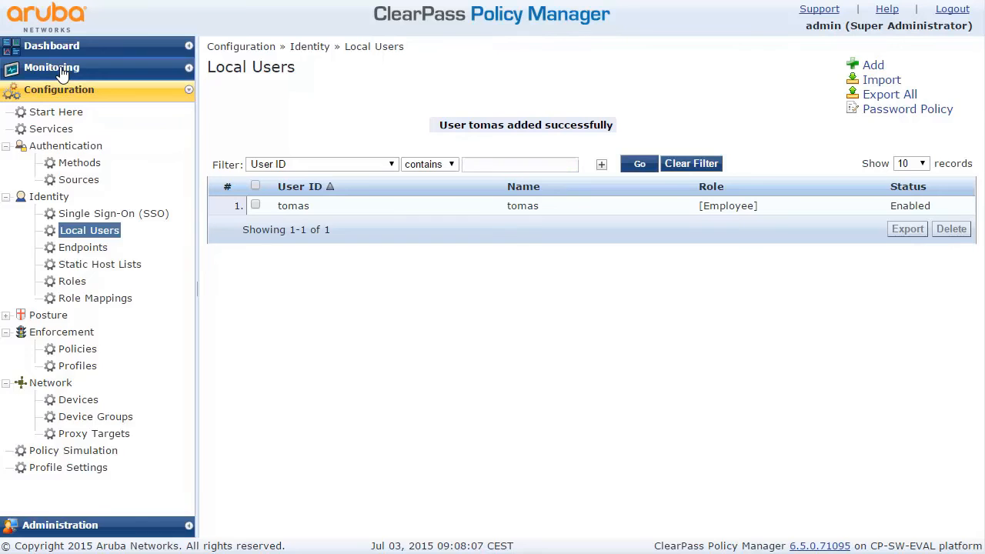
Open tomas's ACCEPT entry in Access Tracker and review its RADIUS request input attributes.
{"action": "left_click", "coordinate": [52, 67]}
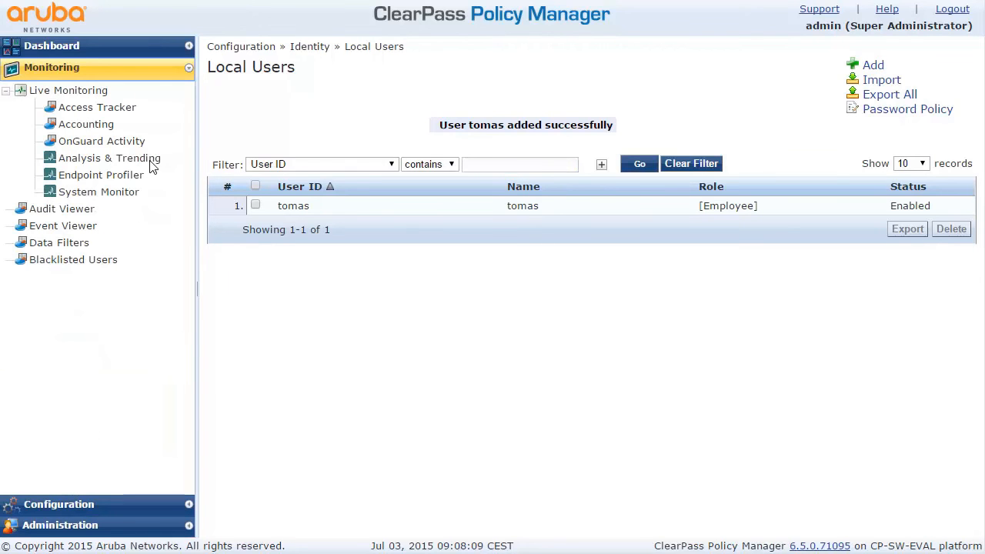
{"action": "left_click", "coordinate": [97, 107]}
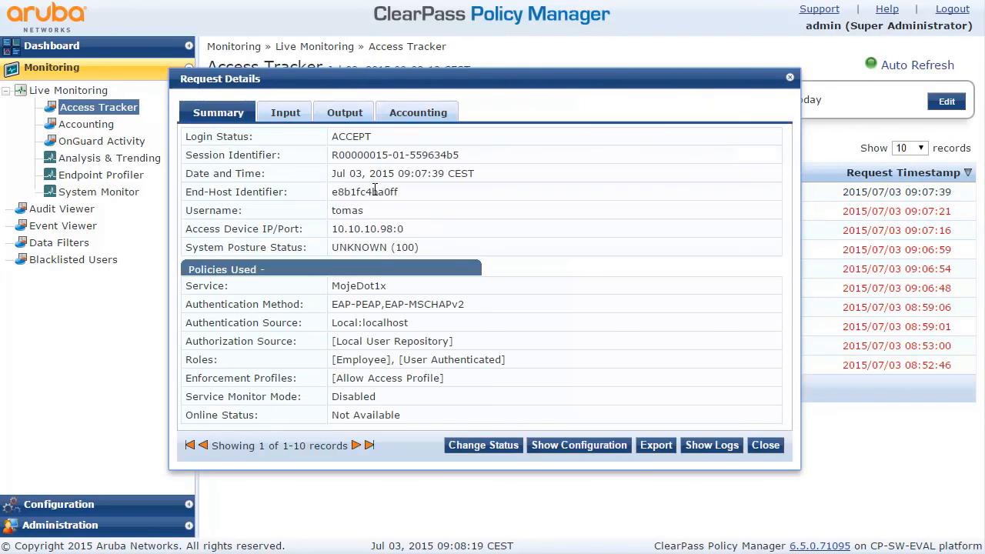
{"action": "mouse_move", "coordinate": [365, 283]}
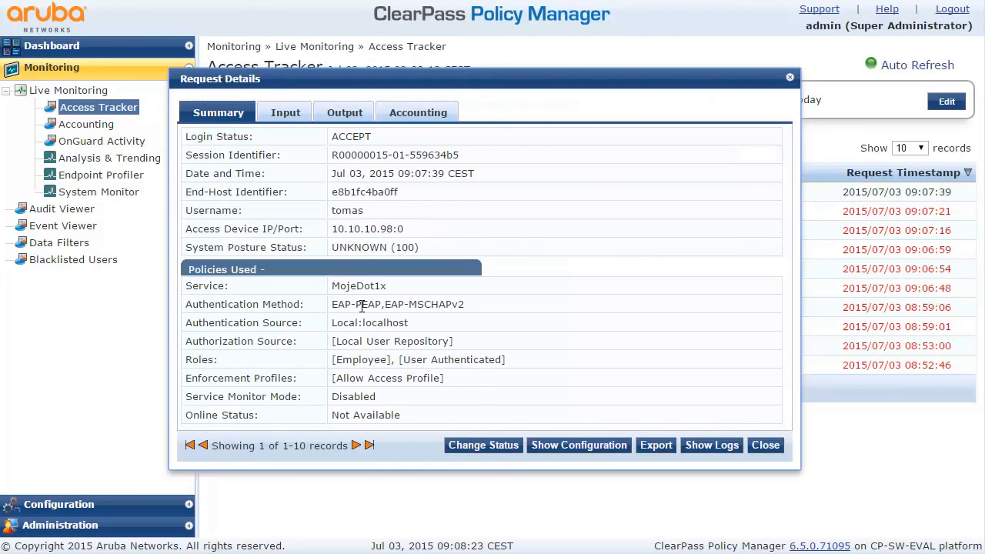
{"action": "mouse_move", "coordinate": [285, 112]}
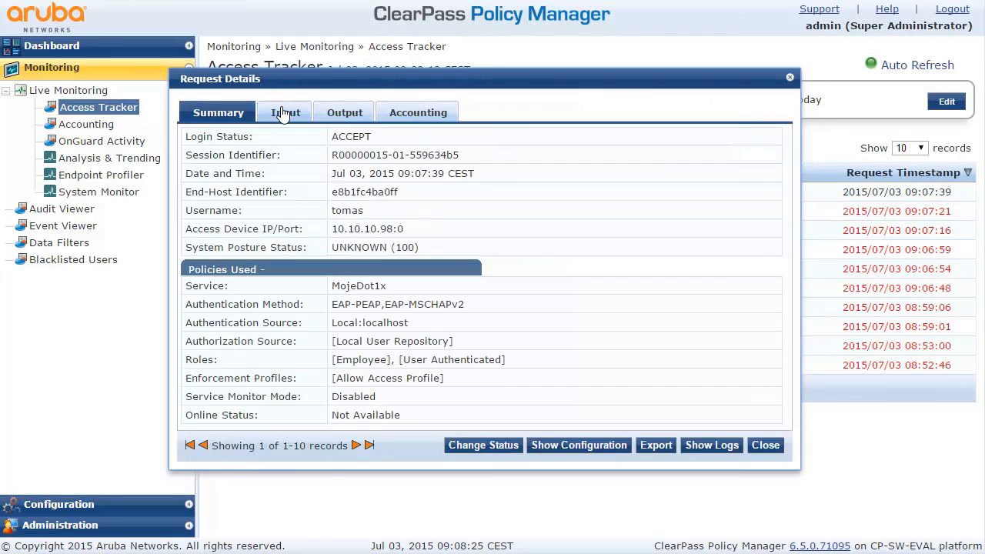
{"action": "left_click", "coordinate": [285, 112]}
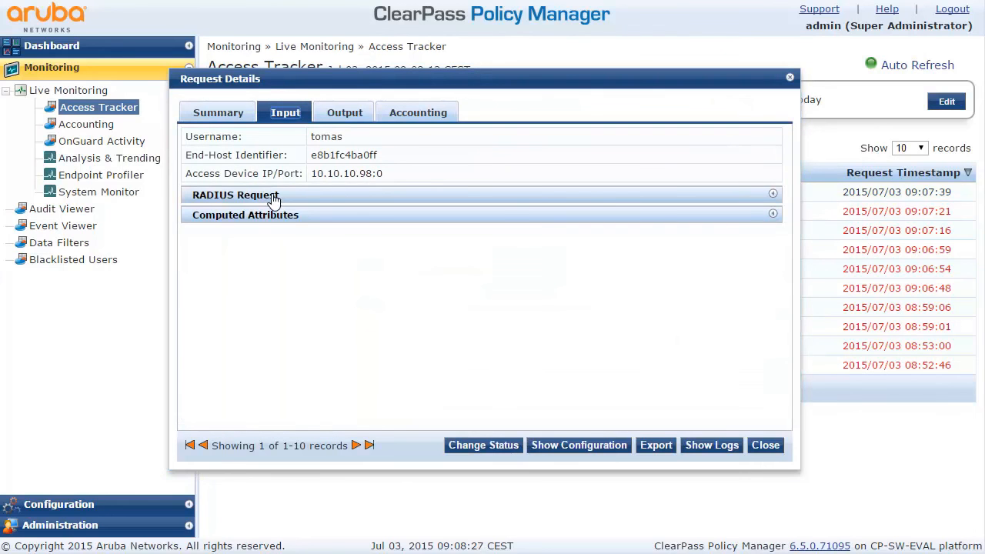
{"action": "left_click", "coordinate": [235, 194]}
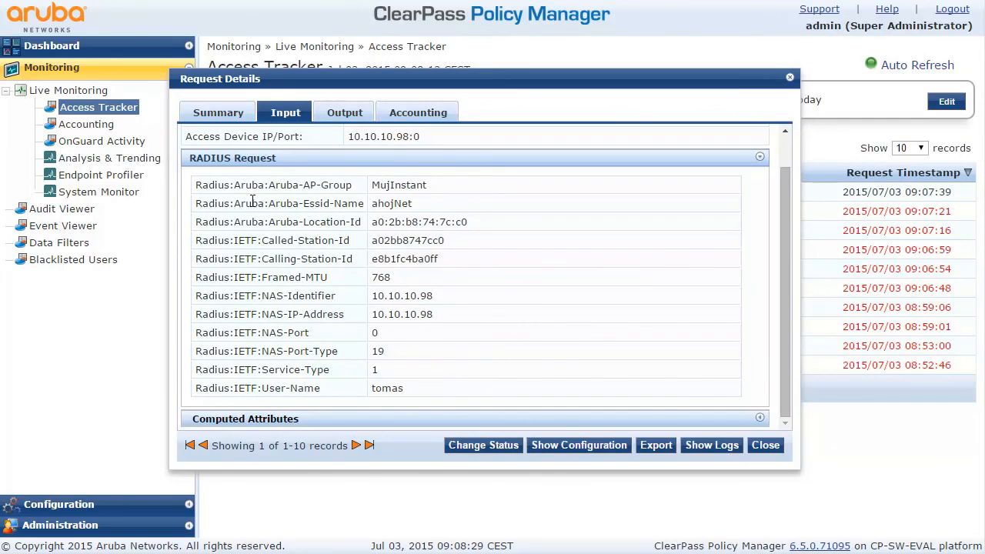
{"action": "mouse_move", "coordinate": [451, 313]}
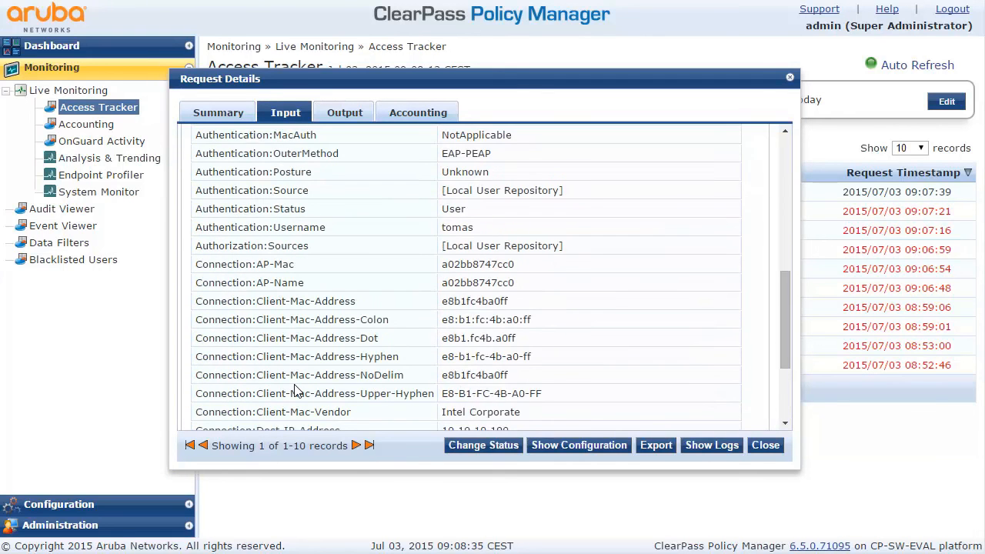
{"action": "scroll", "scroll_direction": "down", "scroll_amount": 3}
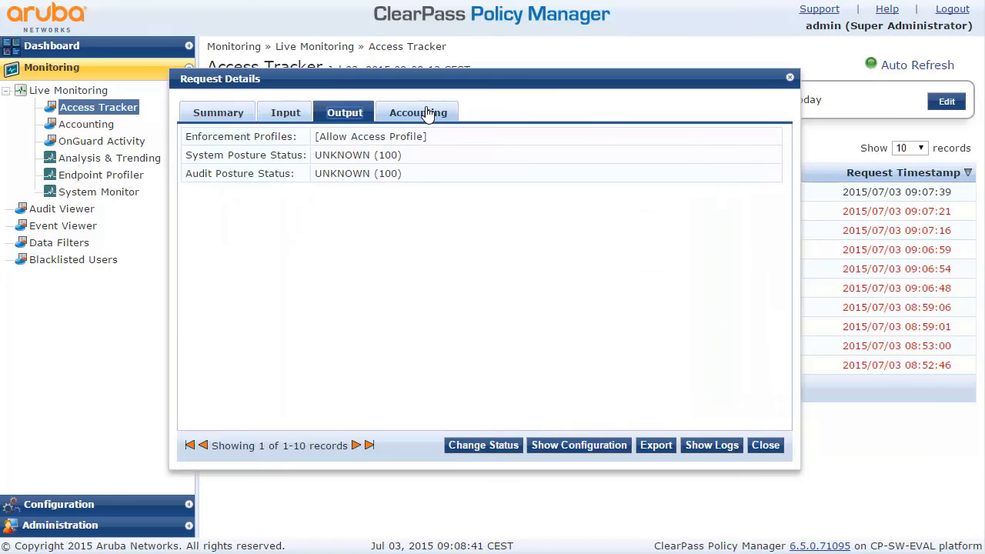
Review tomas's Still Active session accounting, network details and utilization, then close the details.
{"action": "left_click", "coordinate": [418, 112]}
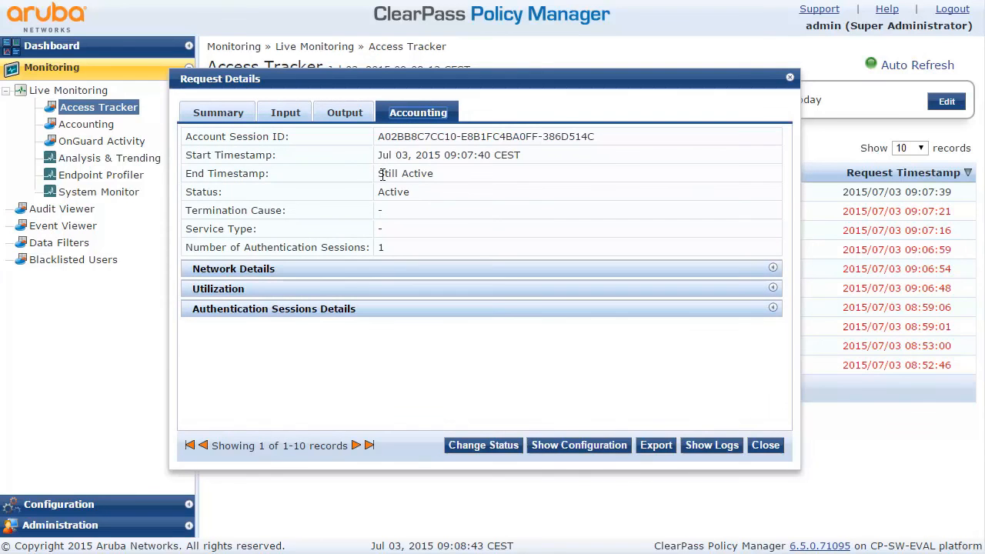
{"action": "double_click", "coordinate": [405, 173]}
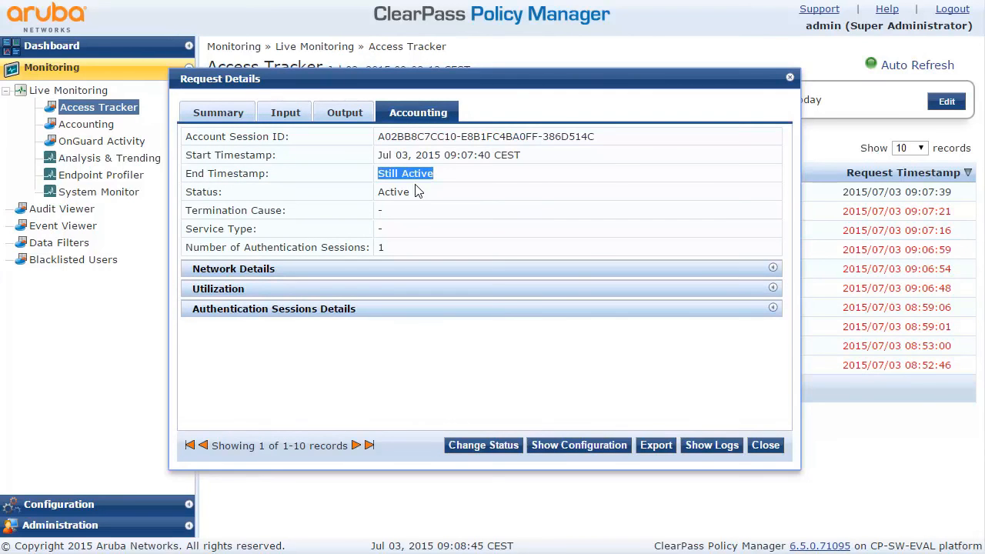
{"action": "left_click", "coordinate": [234, 269]}
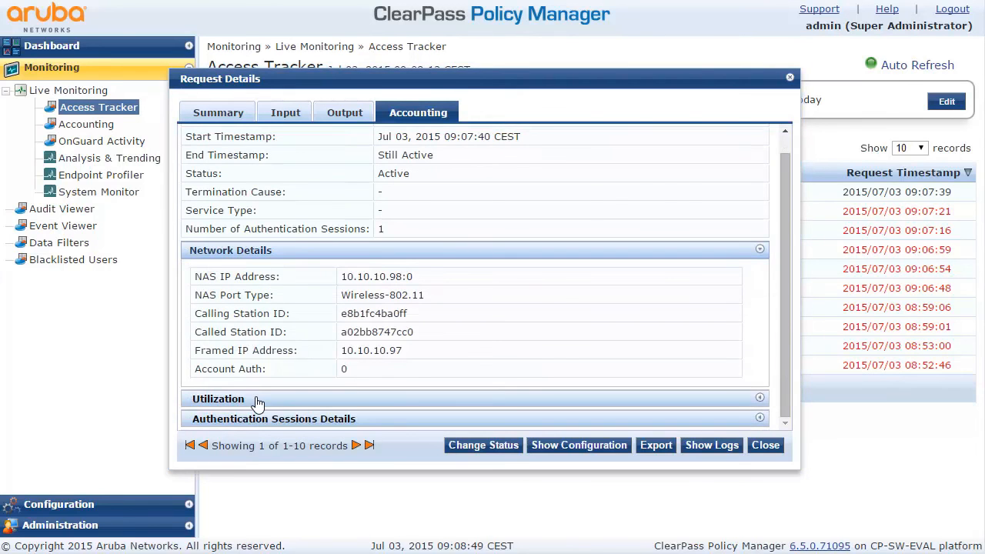
{"action": "left_click", "coordinate": [218, 398]}
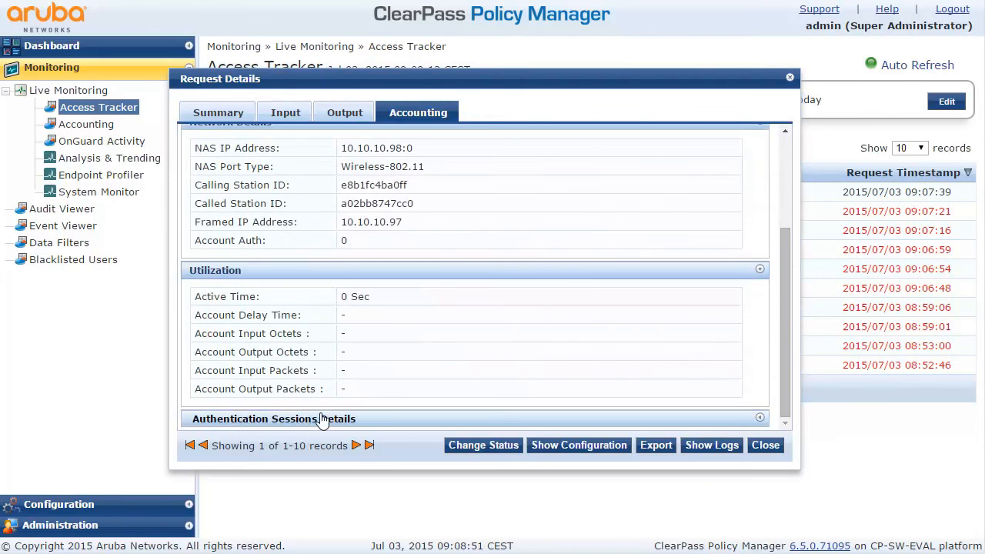
{"action": "scroll", "scroll_direction": "down", "scroll_amount": 3}
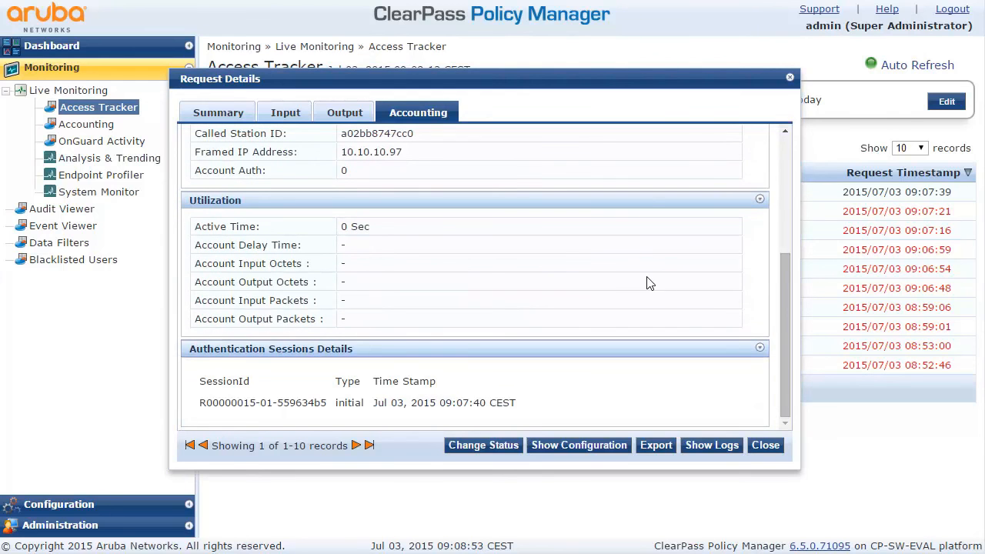
{"action": "mouse_move", "coordinate": [752, 421]}
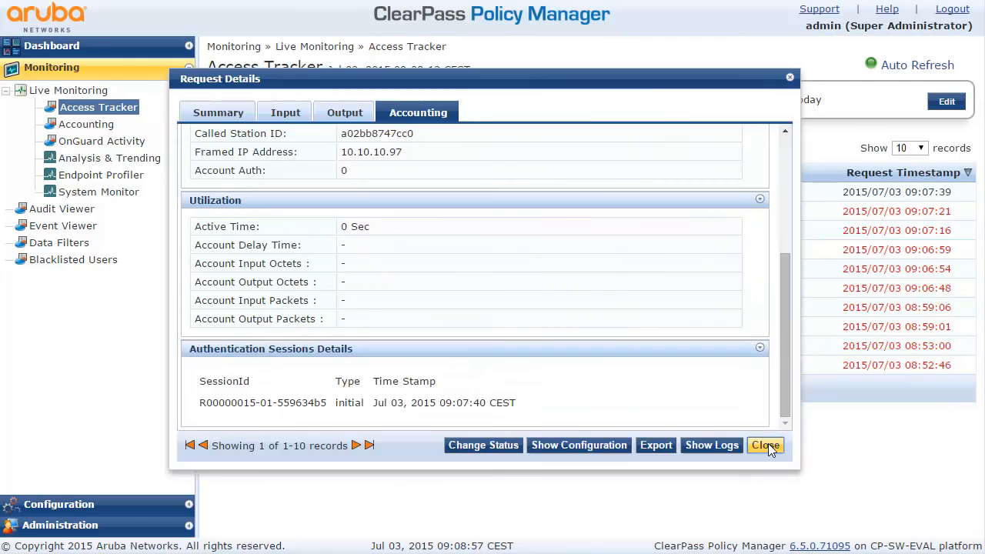
{"action": "left_click", "coordinate": [765, 445]}
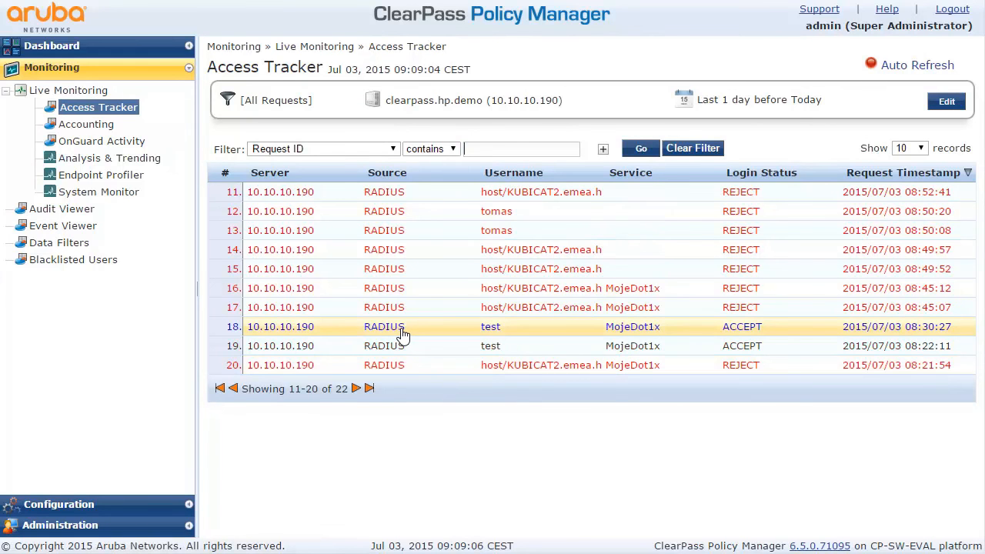
Review the accounting utilization of the 08:30:27 test login, then close it.
{"action": "left_click", "coordinate": [404, 327]}
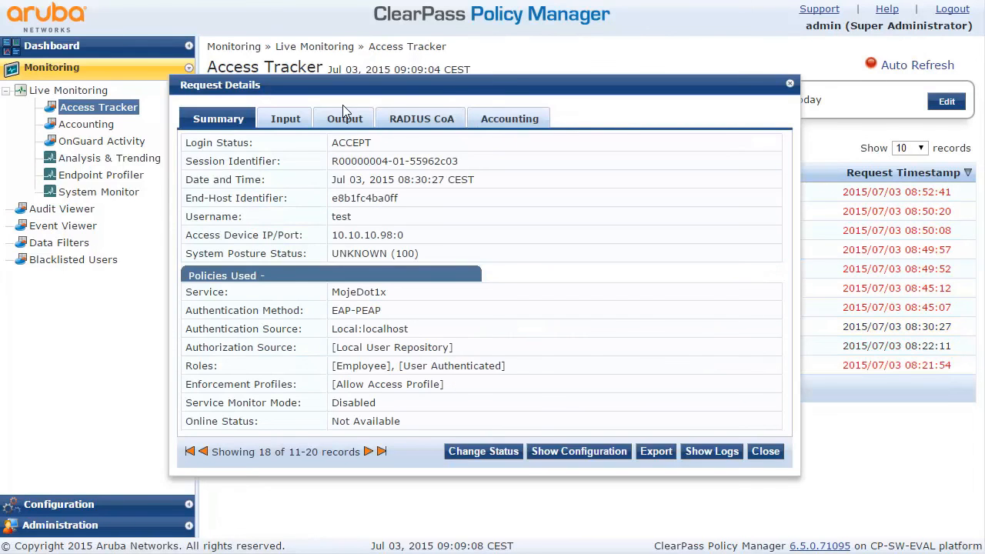
{"action": "left_click", "coordinate": [510, 119]}
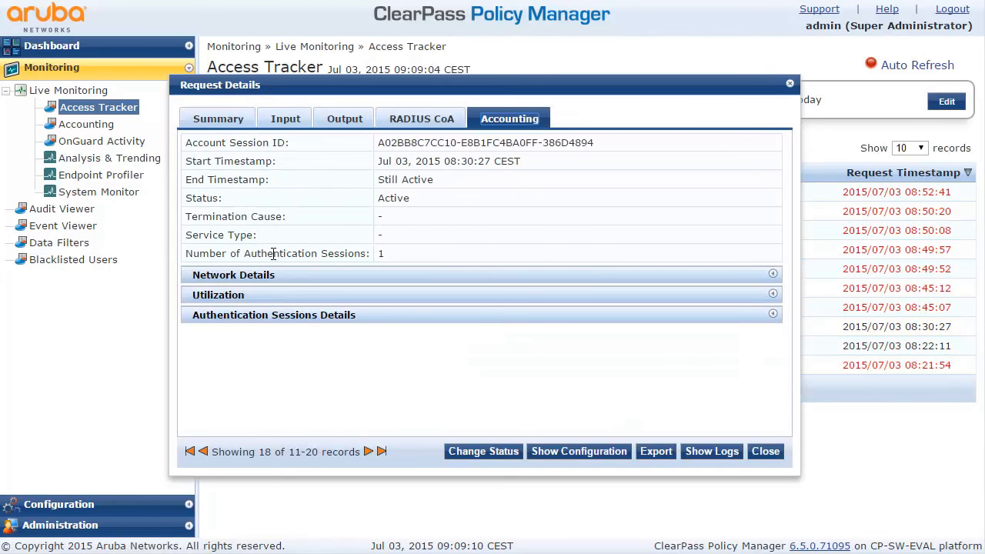
{"action": "left_click", "coordinate": [217, 295]}
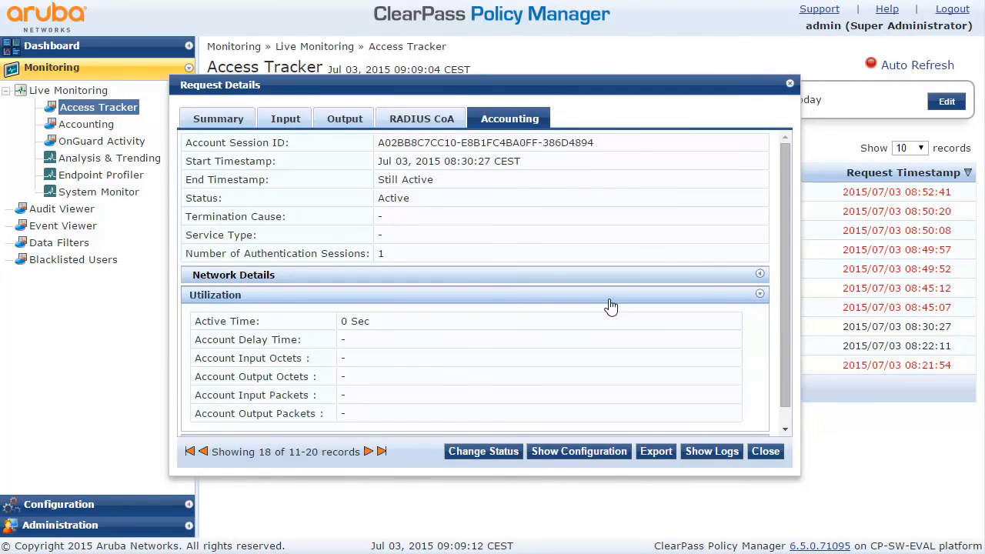
{"action": "left_click", "coordinate": [765, 451]}
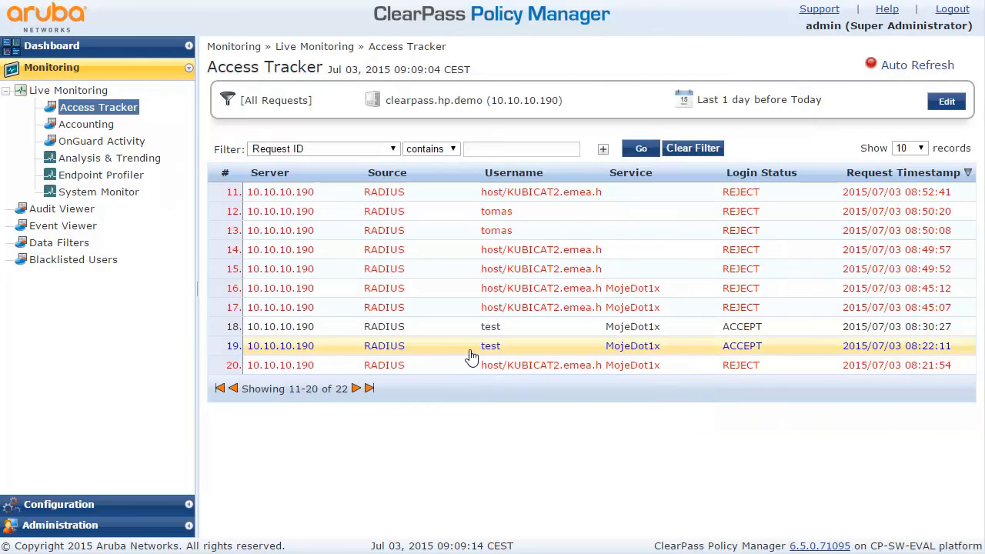
Review the accounting data of the 08:22:11 test login, then close it.
{"action": "left_click", "coordinate": [491, 345]}
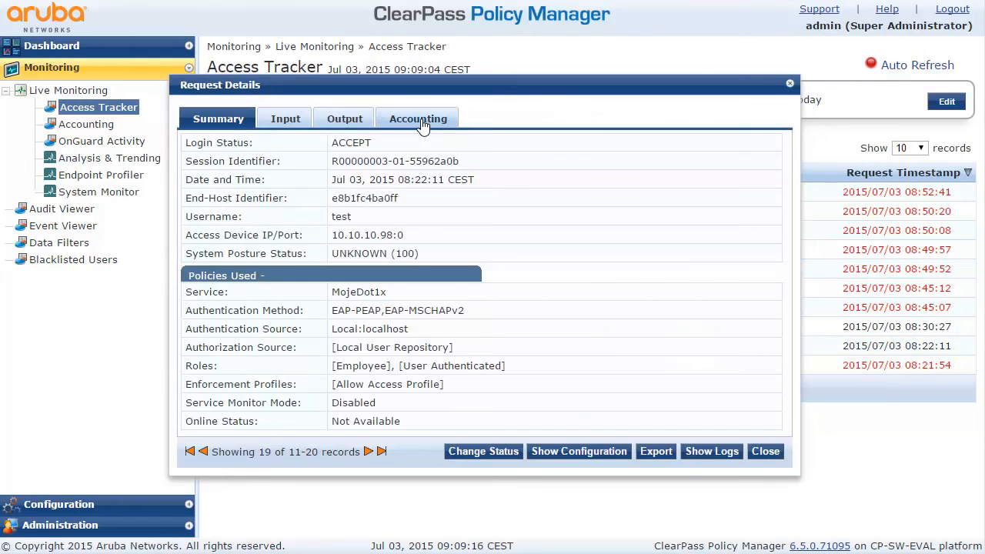
{"action": "left_click", "coordinate": [418, 119]}
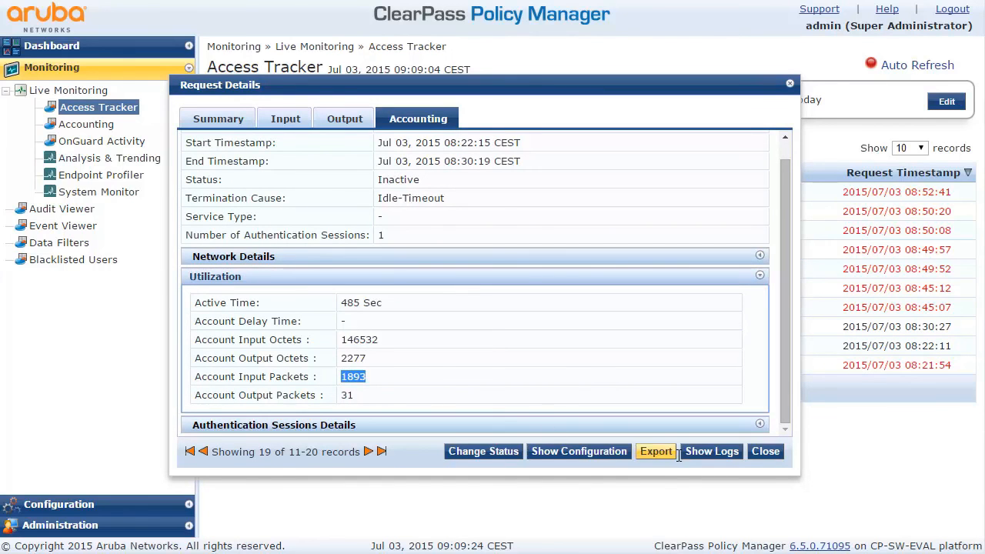
{"action": "left_click", "coordinate": [765, 451]}
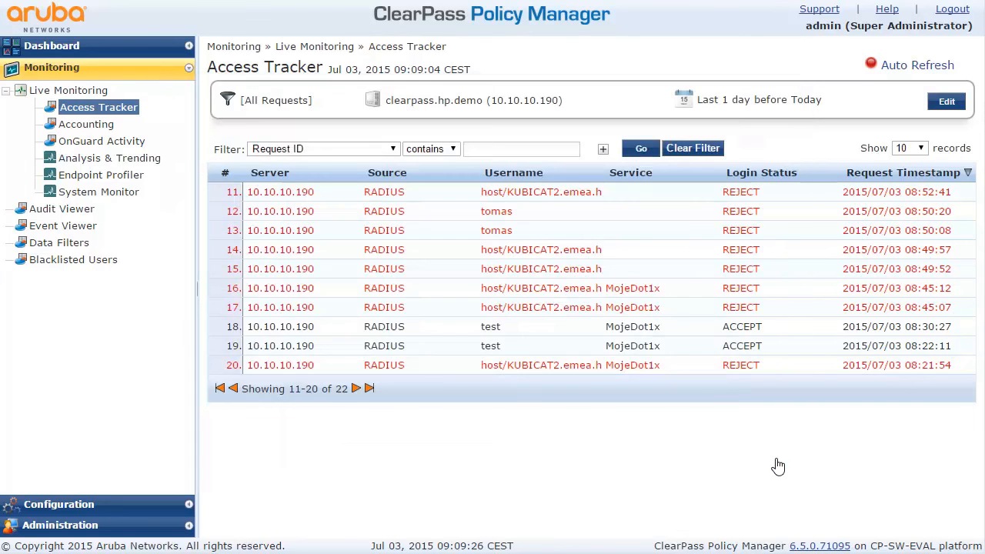
{"action": "mouse_move", "coordinate": [88, 57]}
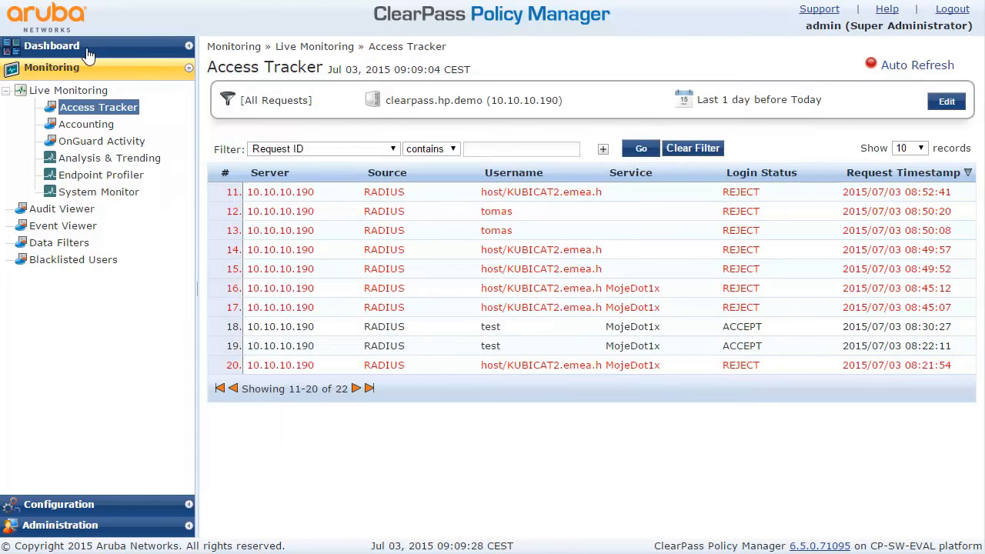
Open the Dashboard from the left navigation panel.
{"action": "left_click", "coordinate": [51, 45]}
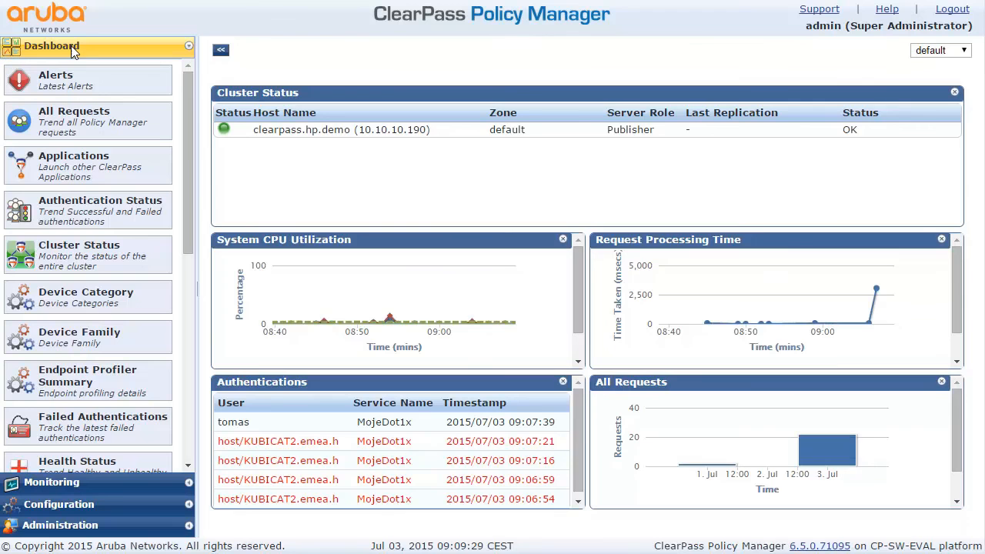
{"action": "mouse_move", "coordinate": [248, 427]}
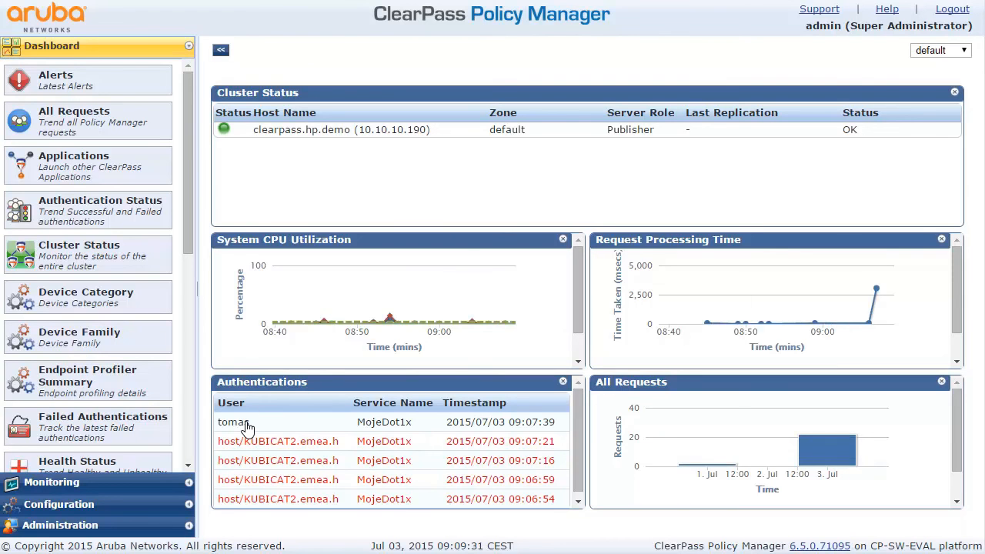